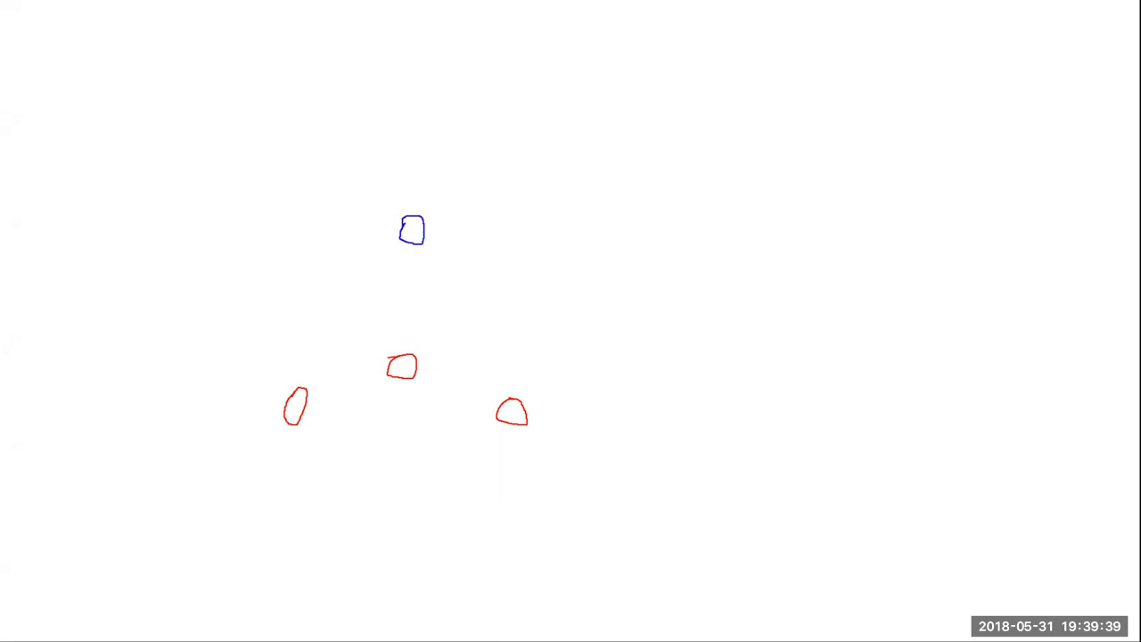
pyautogui.moveTo(118, 223)
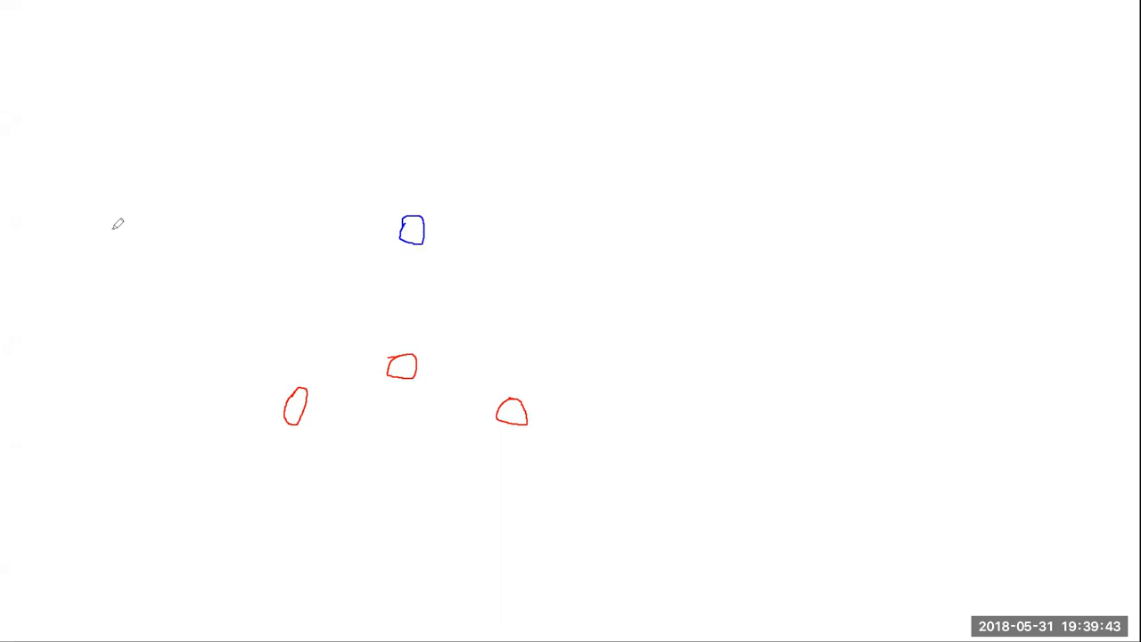
# - Draw a long blue highlighter line through the blue square and retrace it to thicken
pyautogui.moveTo(107, 229); pyautogui.dragTo(464, 214)
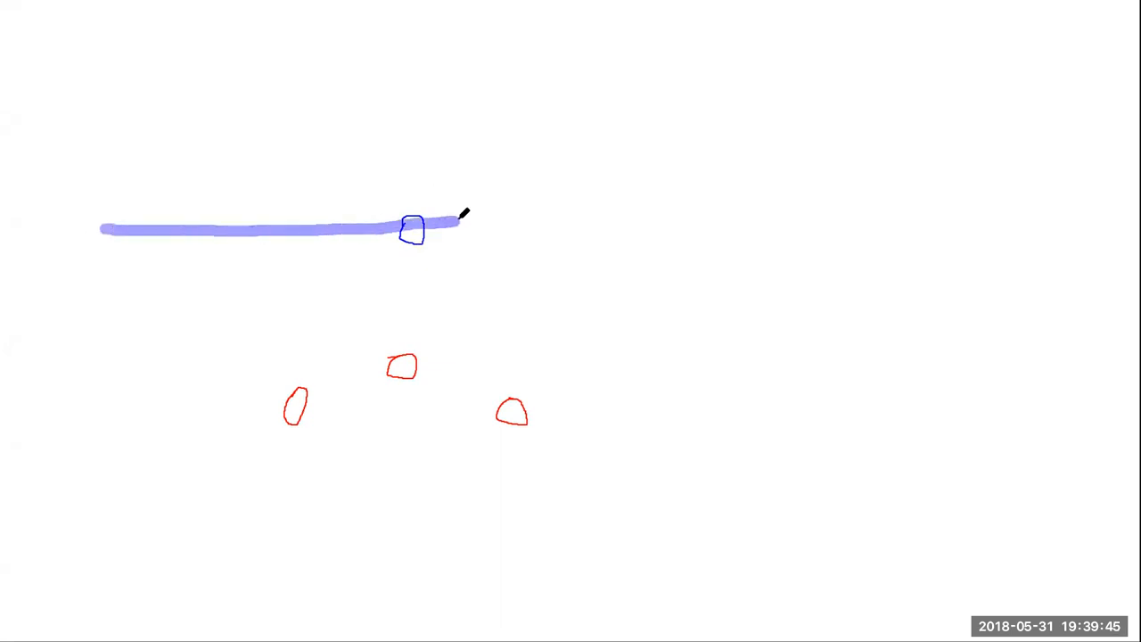
pyautogui.moveTo(455, 218); pyautogui.dragTo(762, 230)
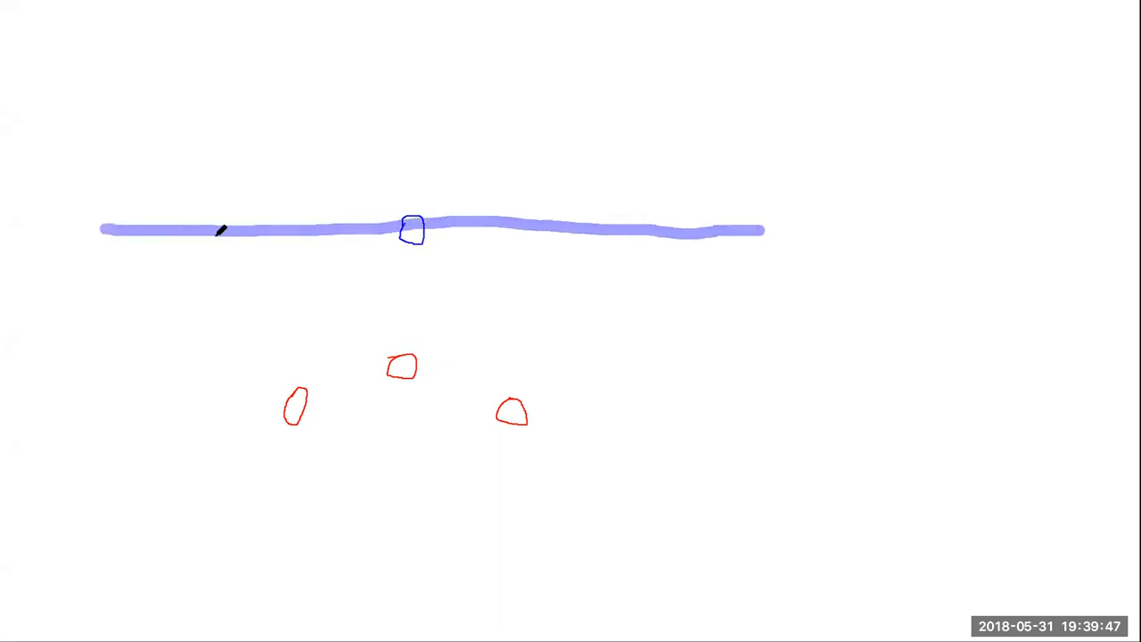
pyautogui.moveTo(116, 228); pyautogui.dragTo(731, 227)
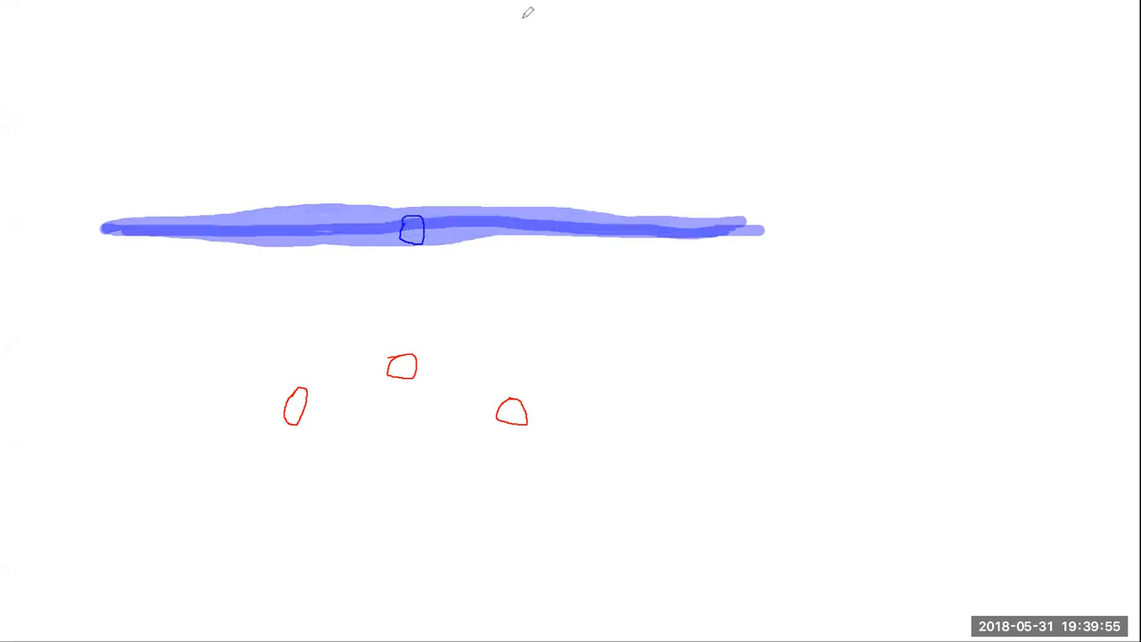
# - Draw blue loops hanging from the band's centre around each red shape
pyautogui.moveTo(412, 230); pyautogui.dragTo(259, 330)
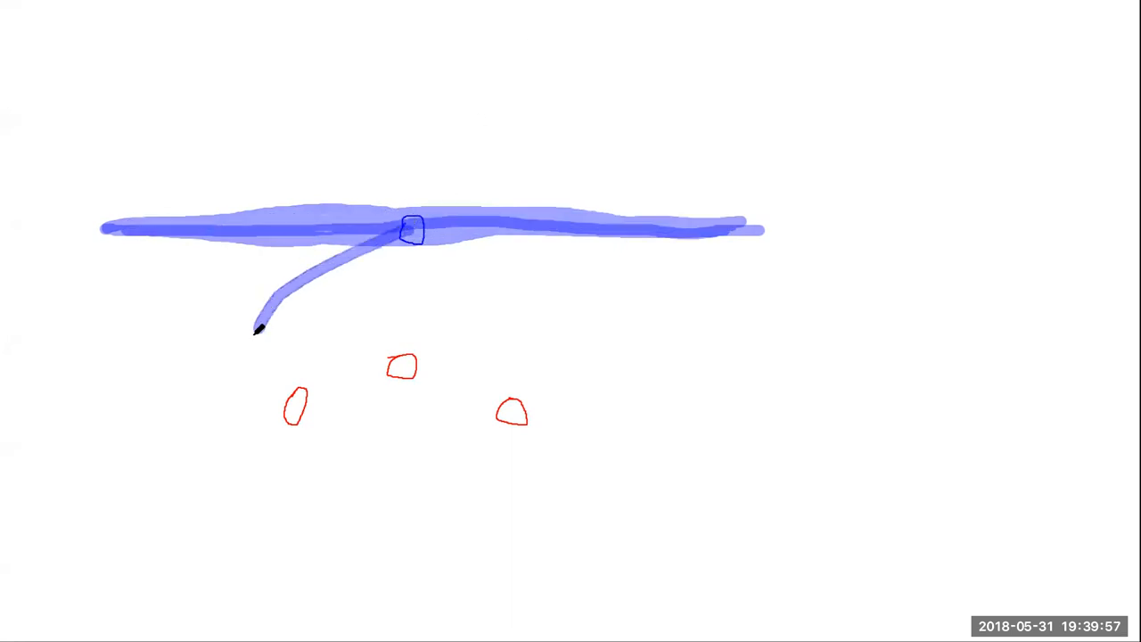
pyautogui.moveTo(258, 330); pyautogui.dragTo(508, 285)
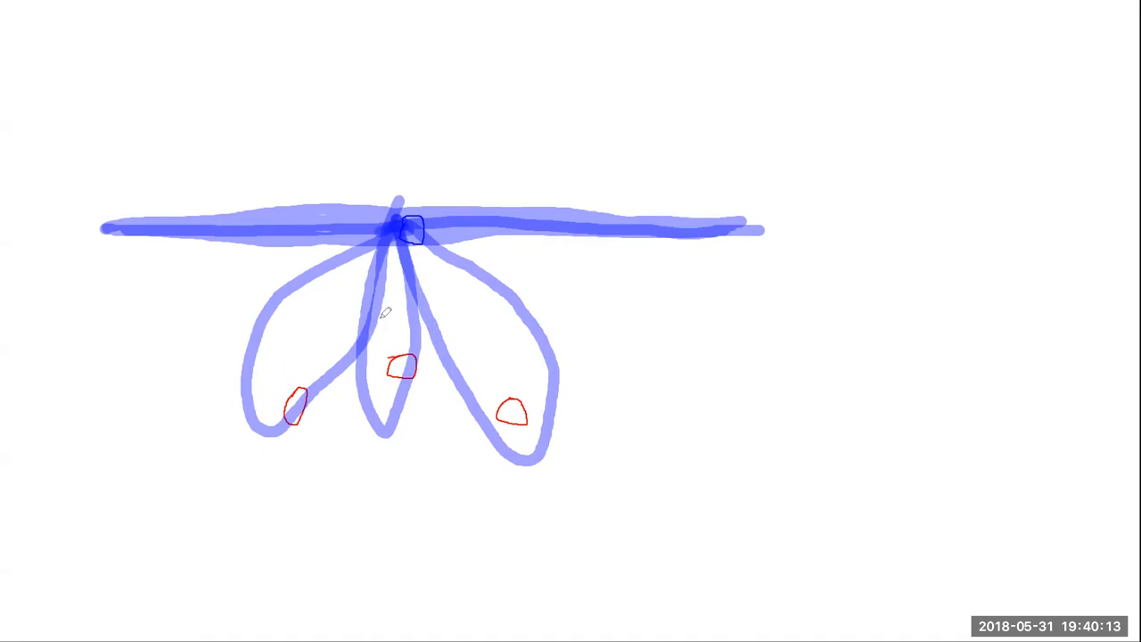
pyautogui.moveTo(576, 308)
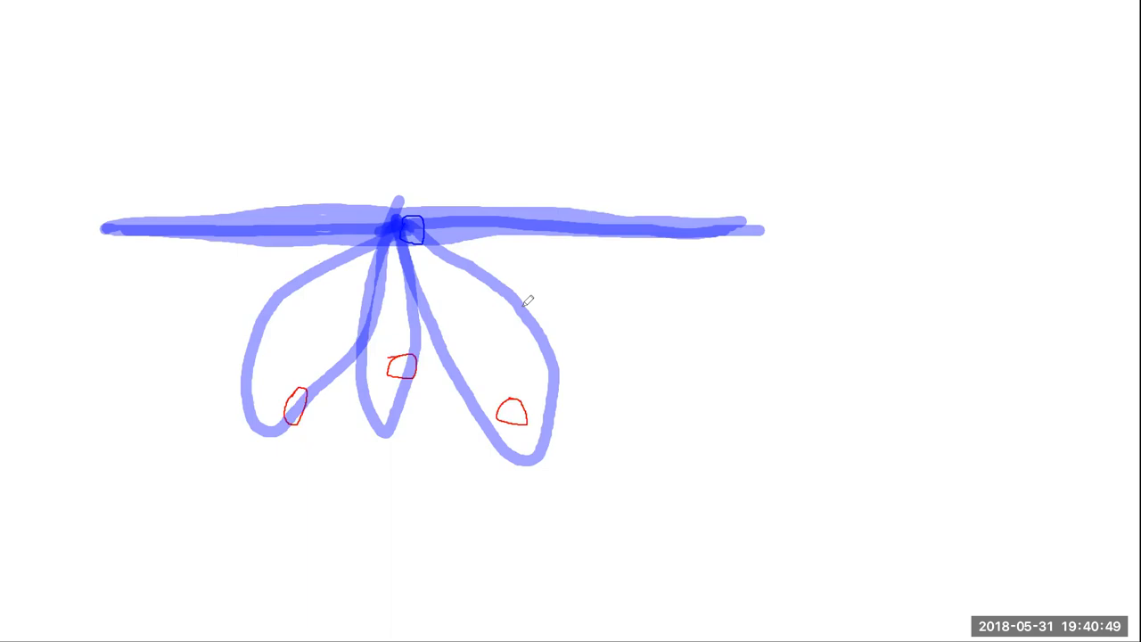
pyautogui.moveTo(620, 330)
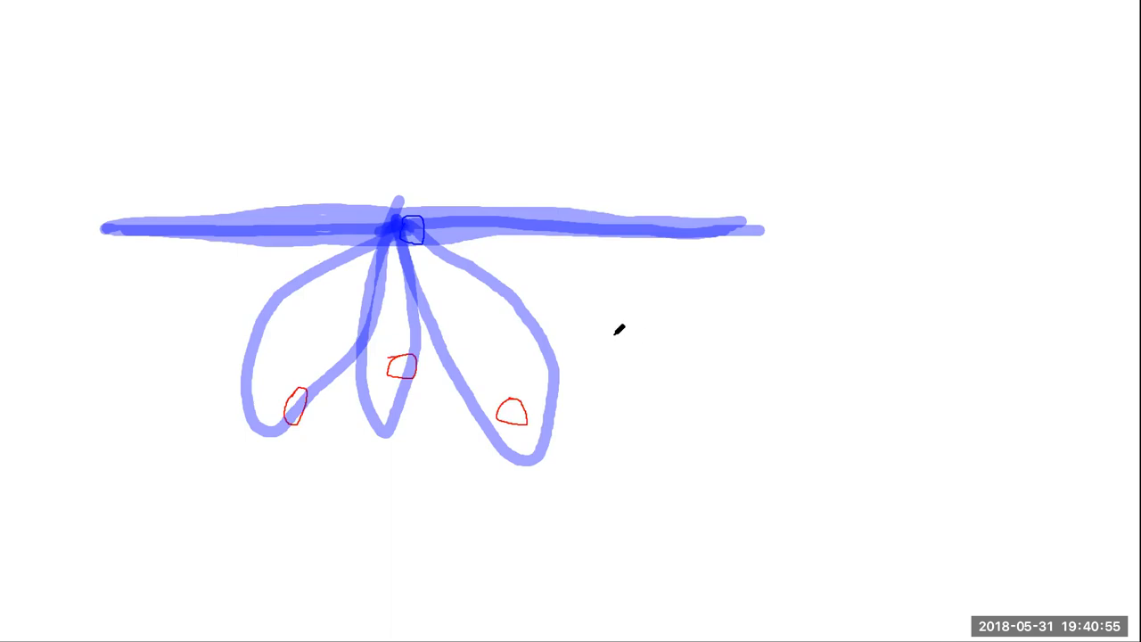
pyautogui.moveTo(642, 315)
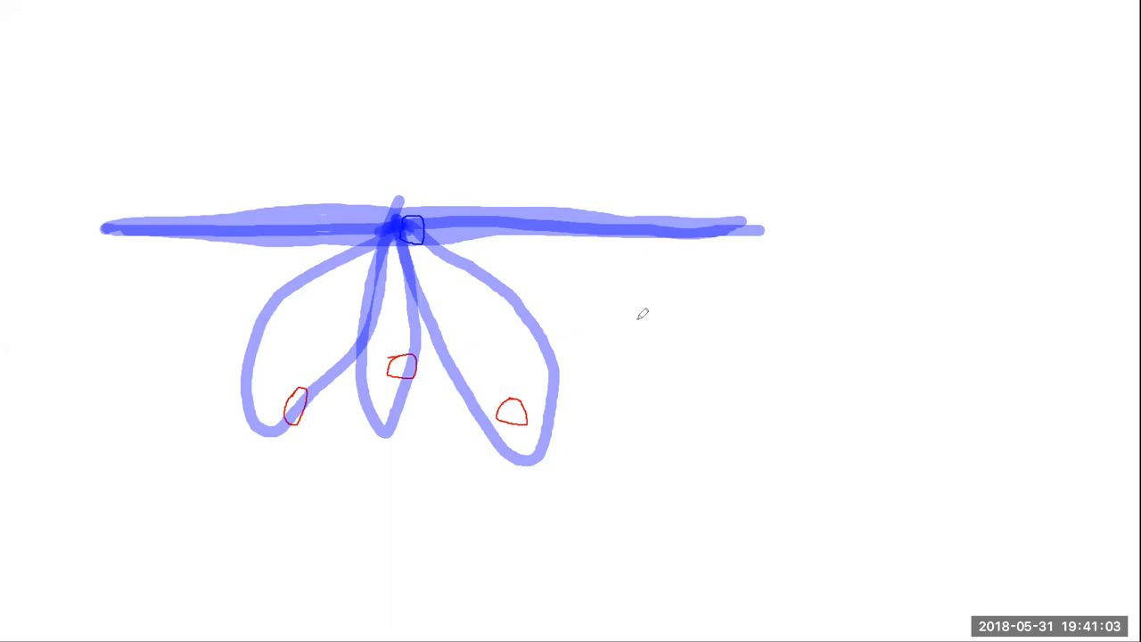
pyautogui.moveTo(897, 373)
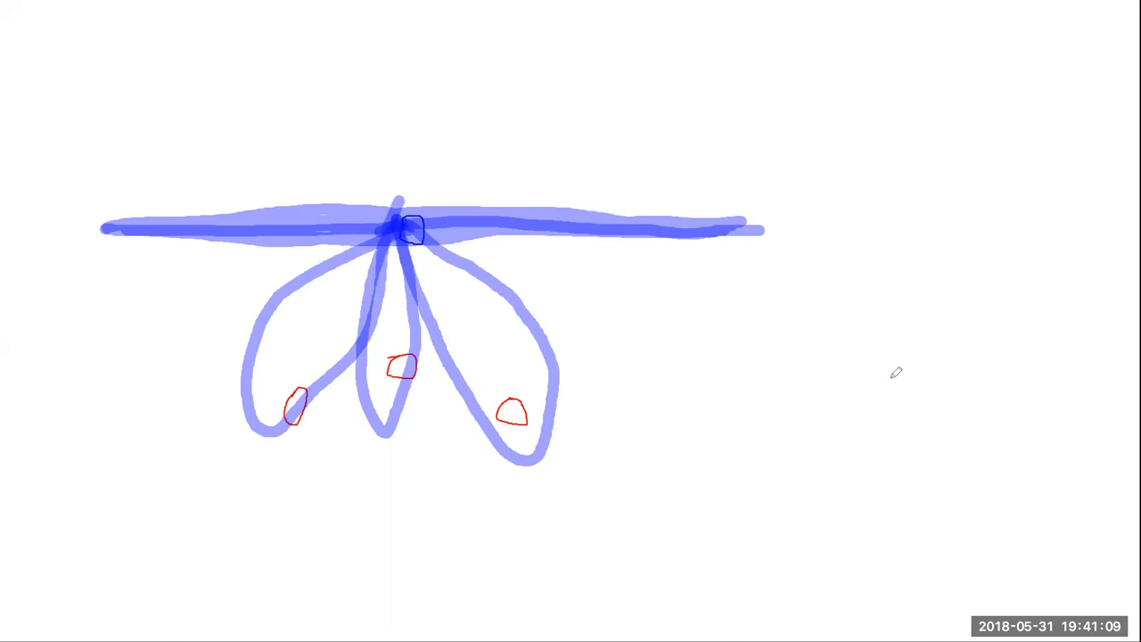
# - Draw a blue circle at right, dot its centre, and add a dotted radius
pyautogui.moveTo(896, 373); pyautogui.dragTo(928, 413)
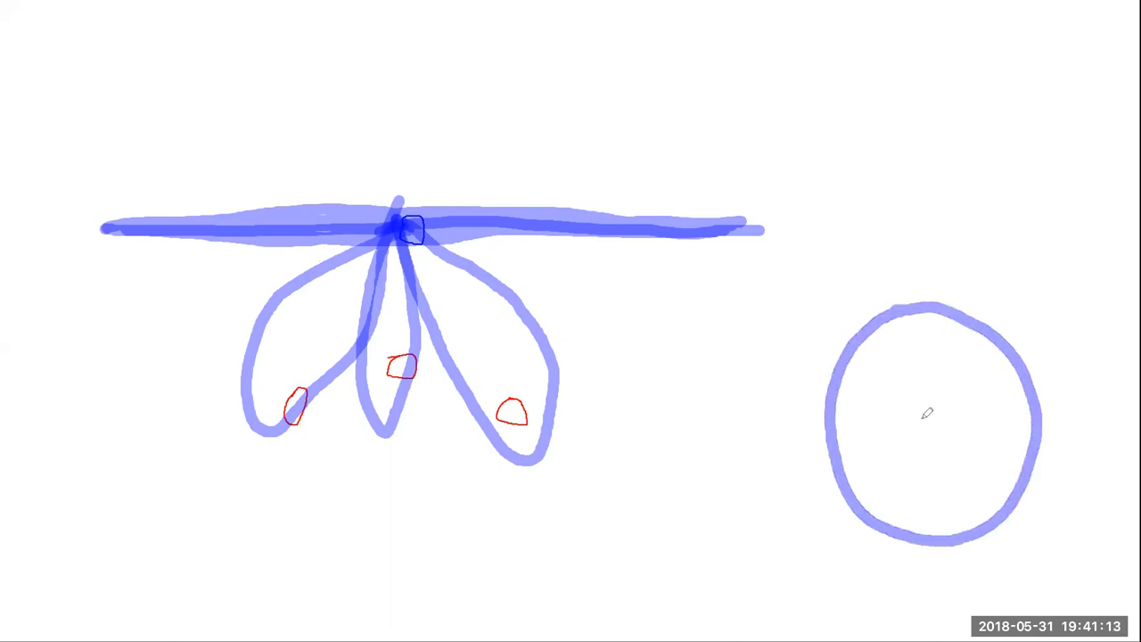
pyautogui.click(925, 422)
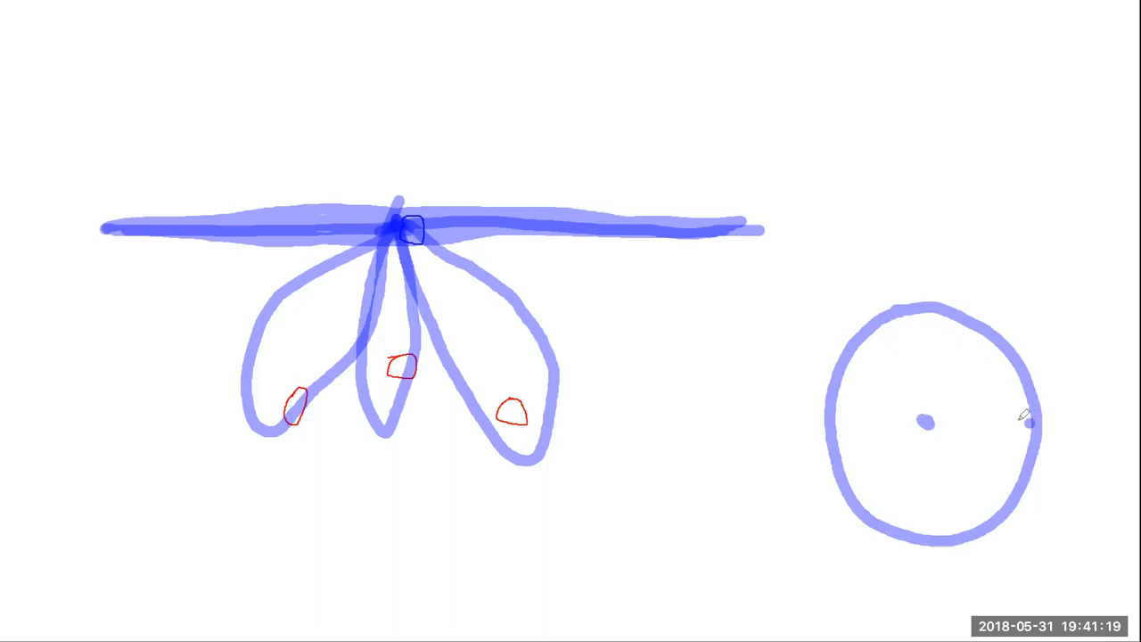
pyautogui.moveTo(927, 424); pyautogui.dragTo(1030, 424)
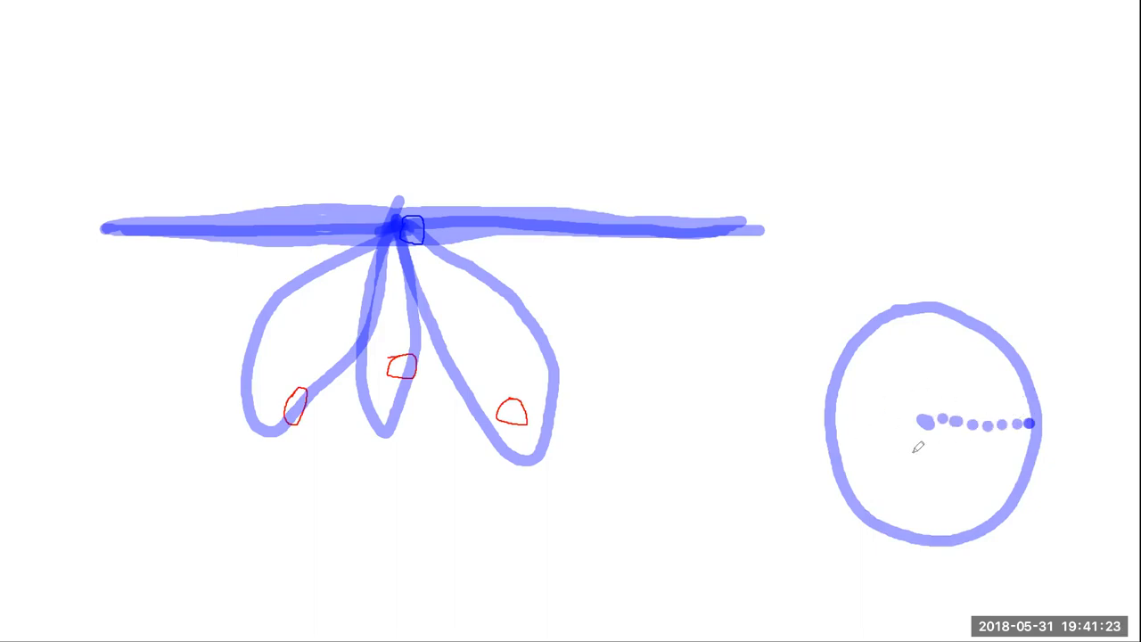
pyautogui.moveTo(887, 464)
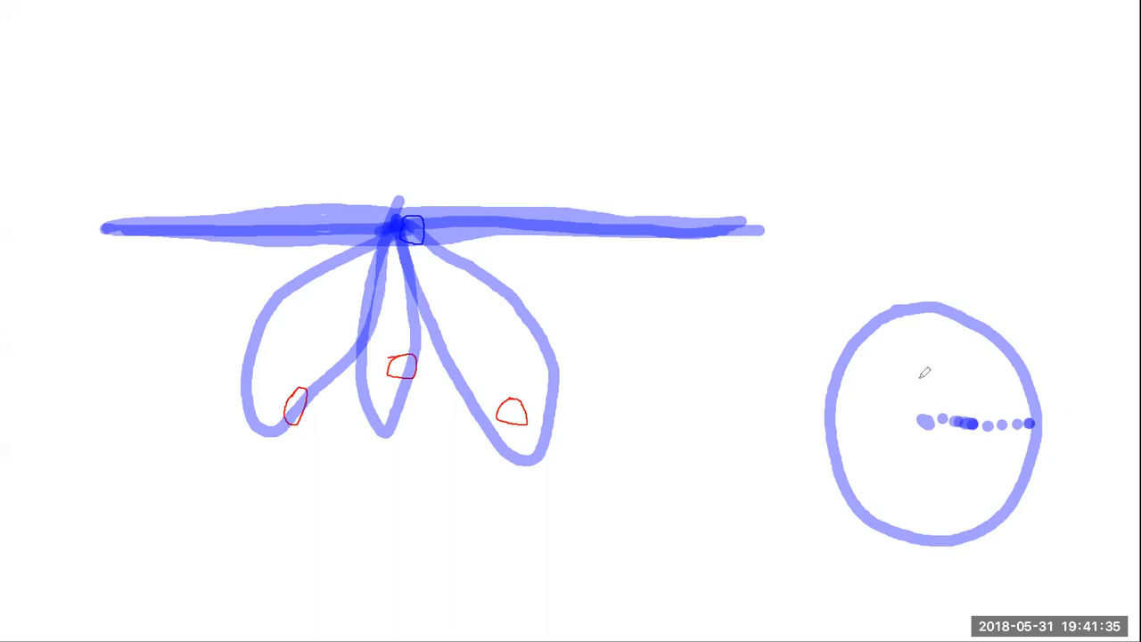
pyautogui.moveTo(272, 270)
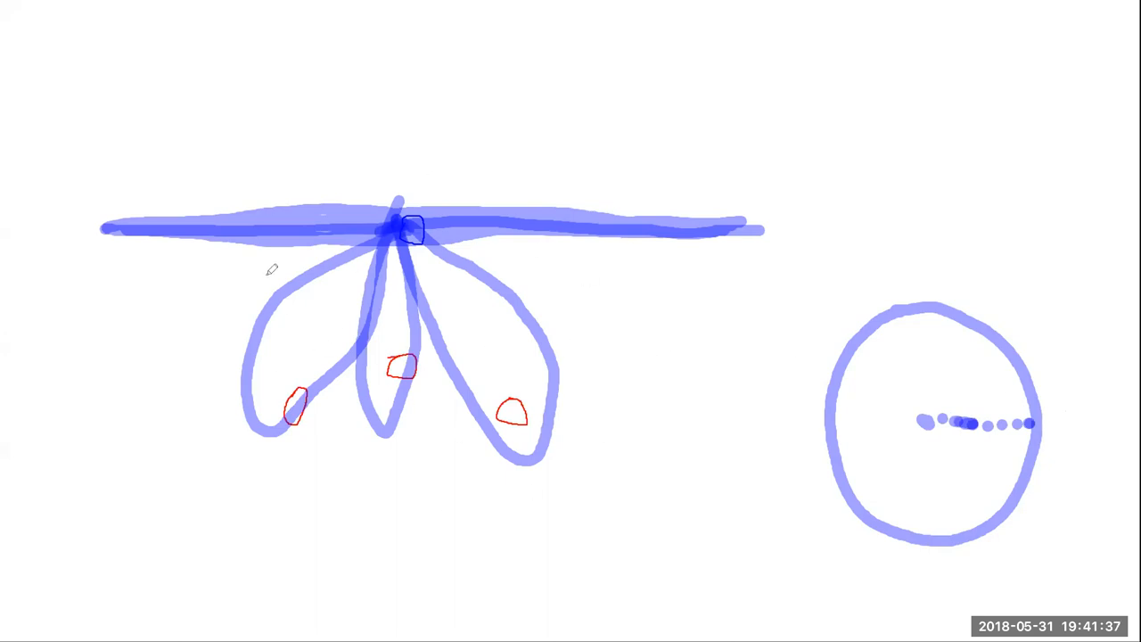
pyautogui.moveTo(353, 291)
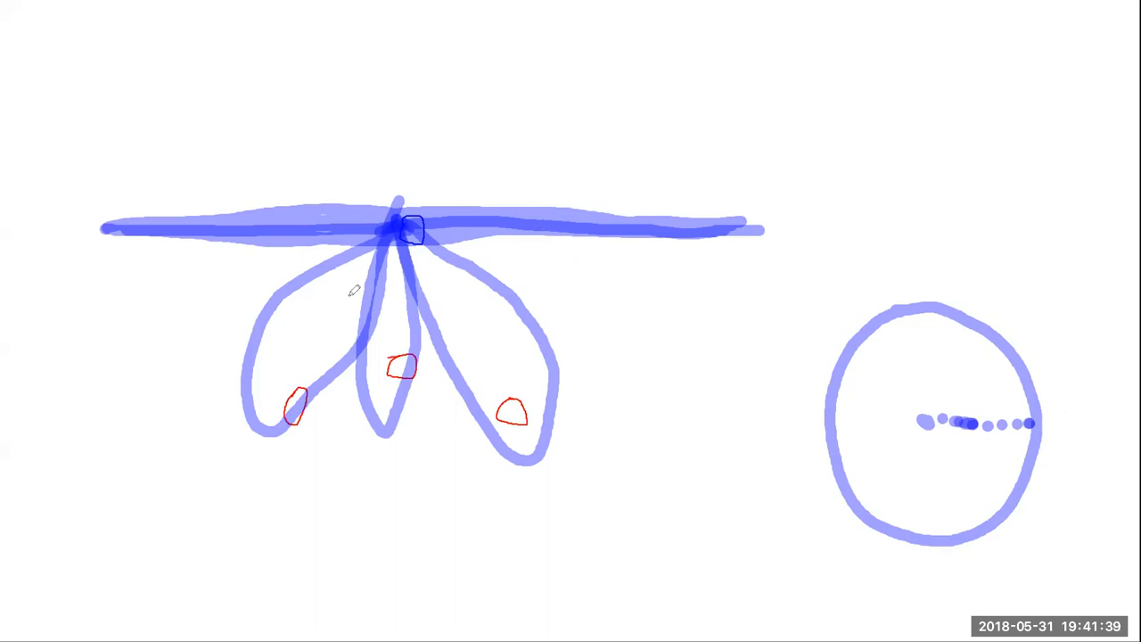
pyautogui.moveTo(698, 301)
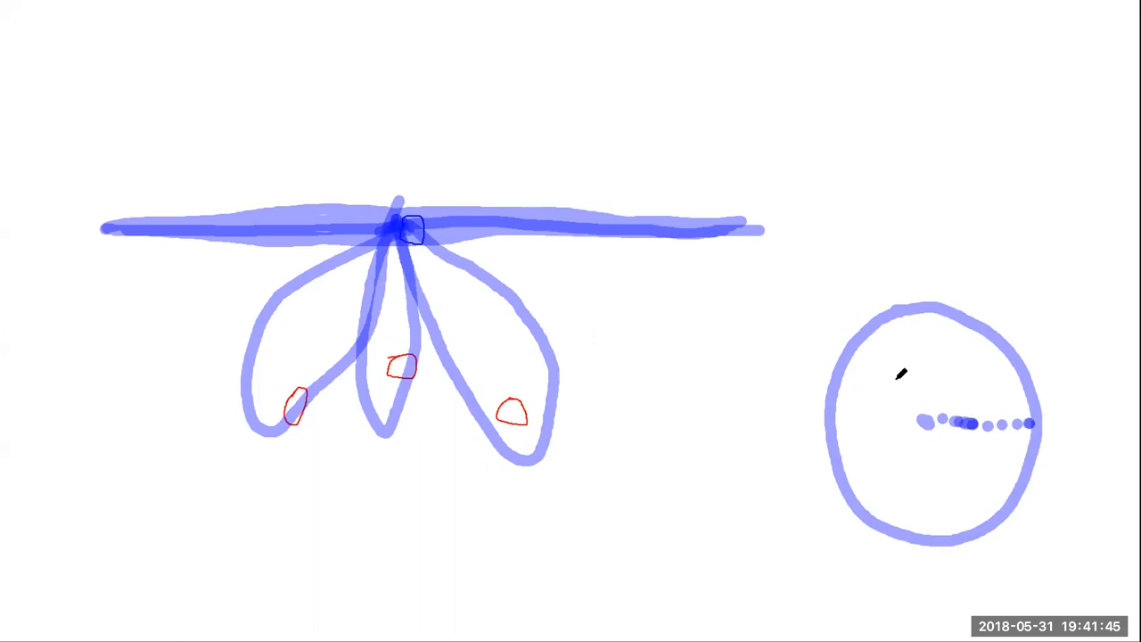
pyautogui.moveTo(376, 265)
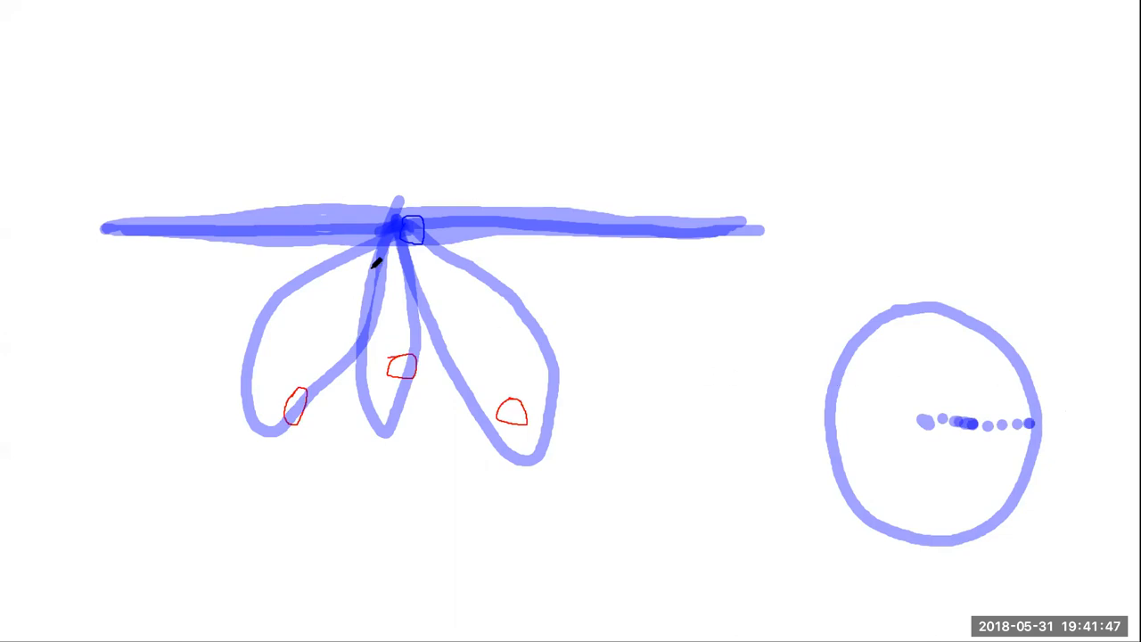
pyautogui.moveTo(563, 139)
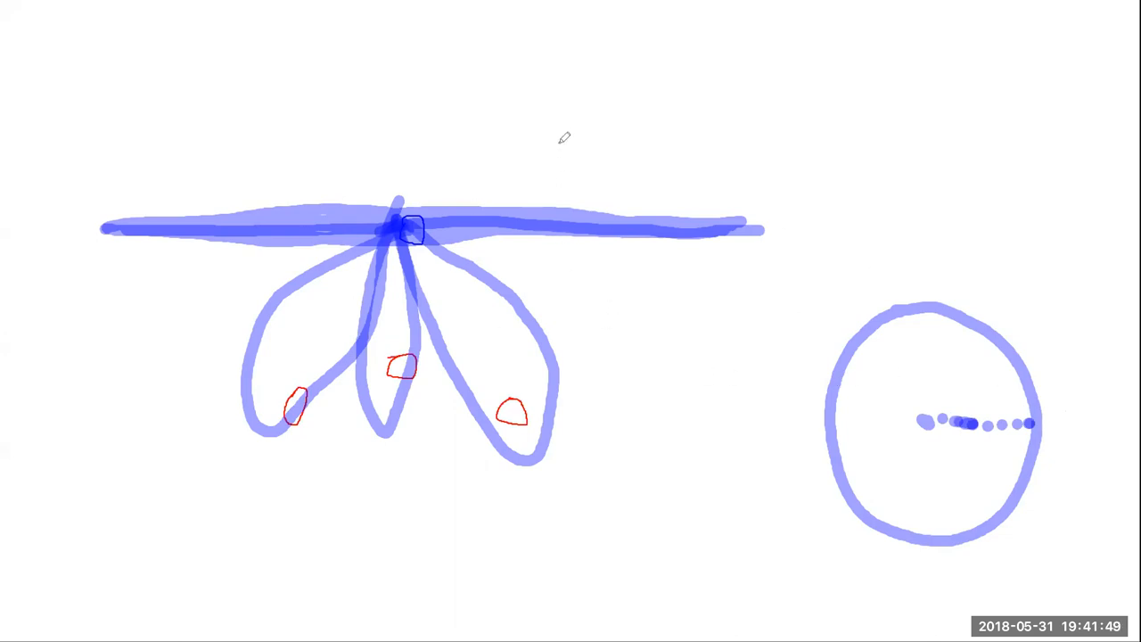
pyautogui.moveTo(648, 325)
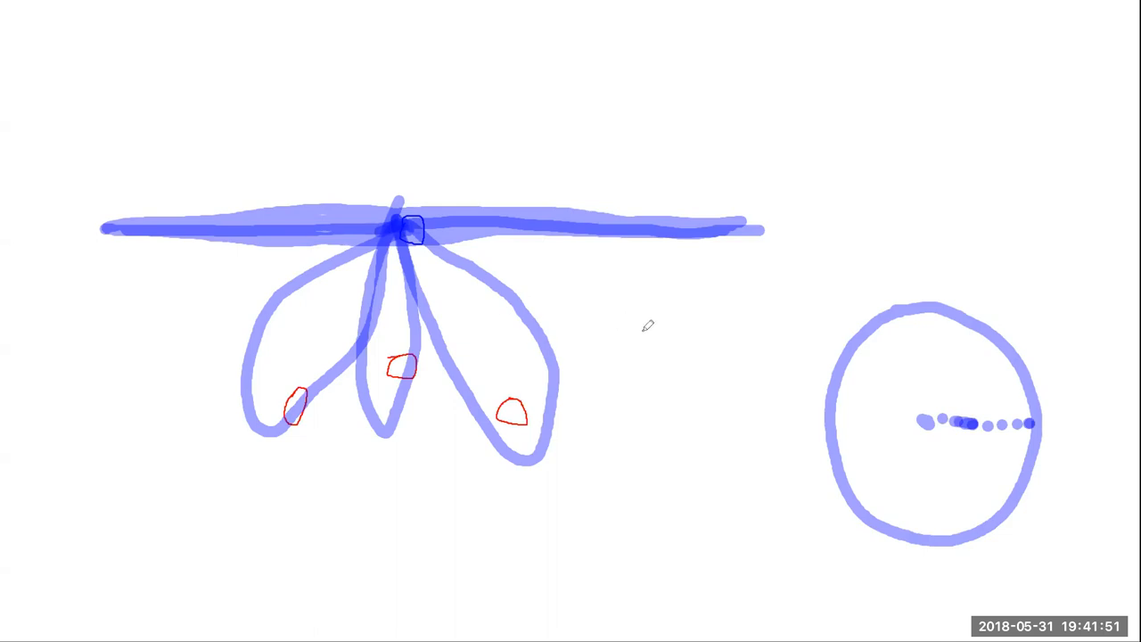
pyautogui.moveTo(739, 247)
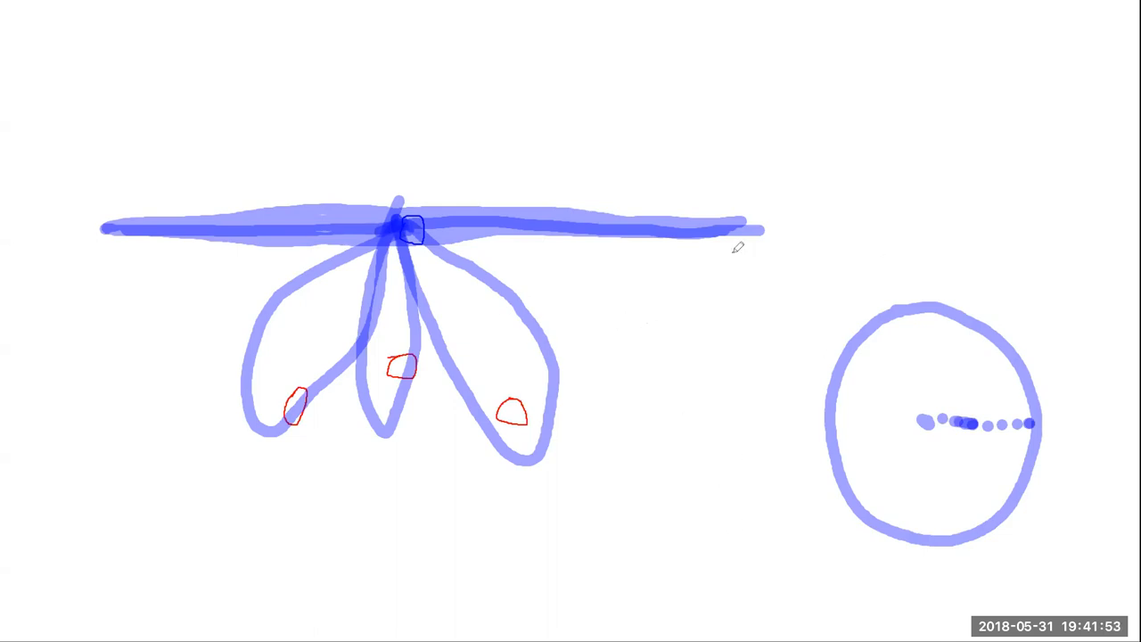
pyautogui.moveTo(670, 346)
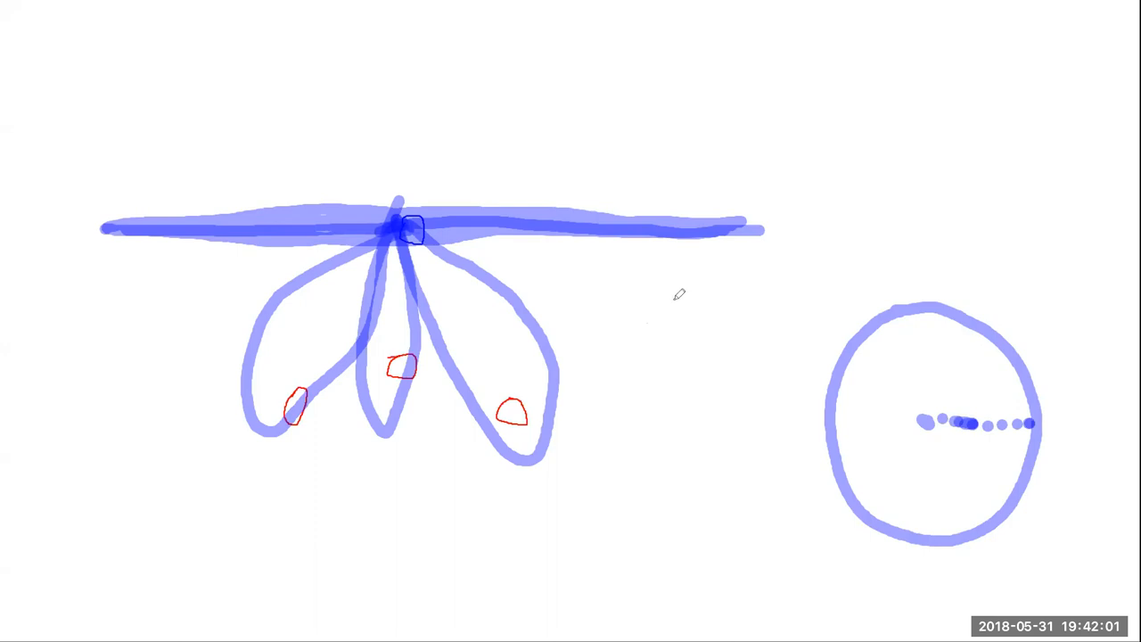
pyautogui.moveTo(611, 336)
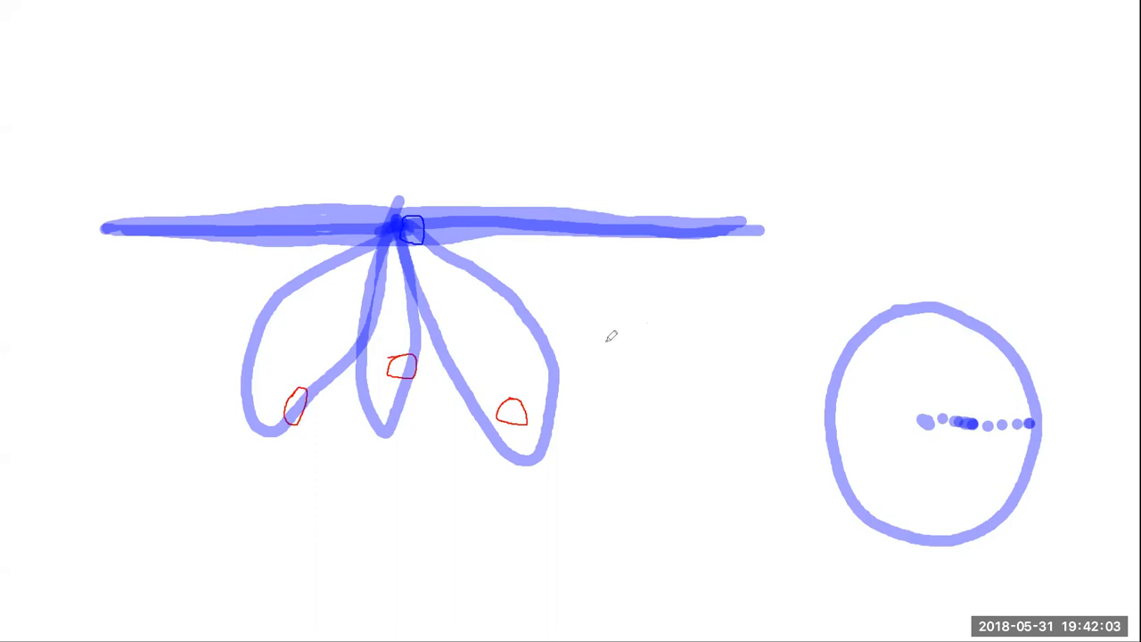
pyautogui.moveTo(1002, 382)
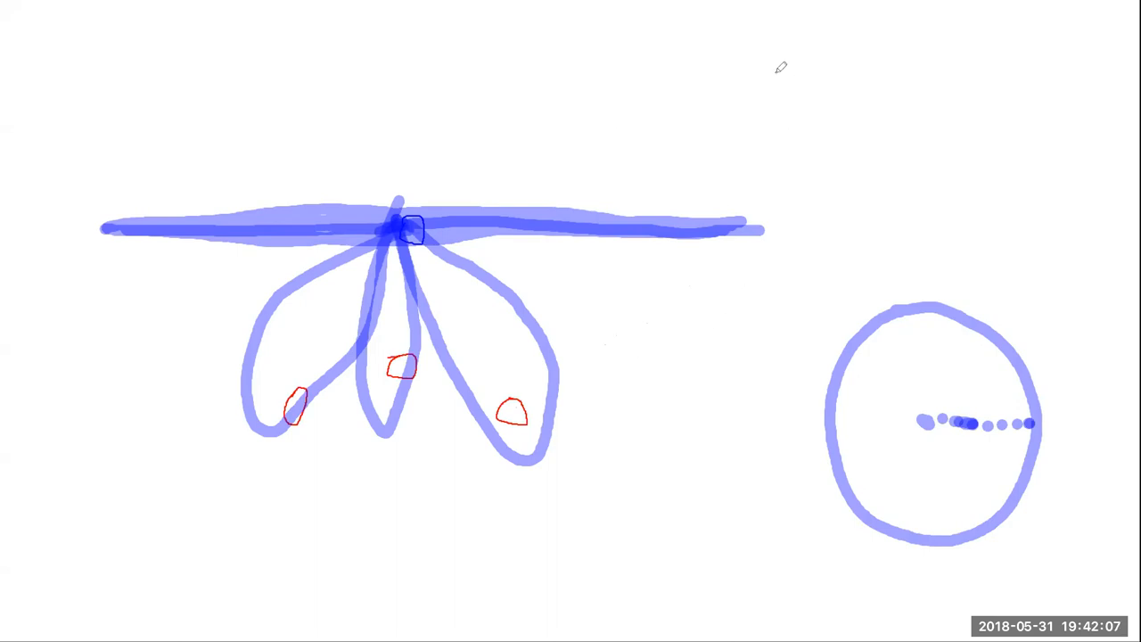
# - Sketch a spiky blue outline above the right-hand circle
pyautogui.moveTo(780, 80); pyautogui.dragTo(856, 67)
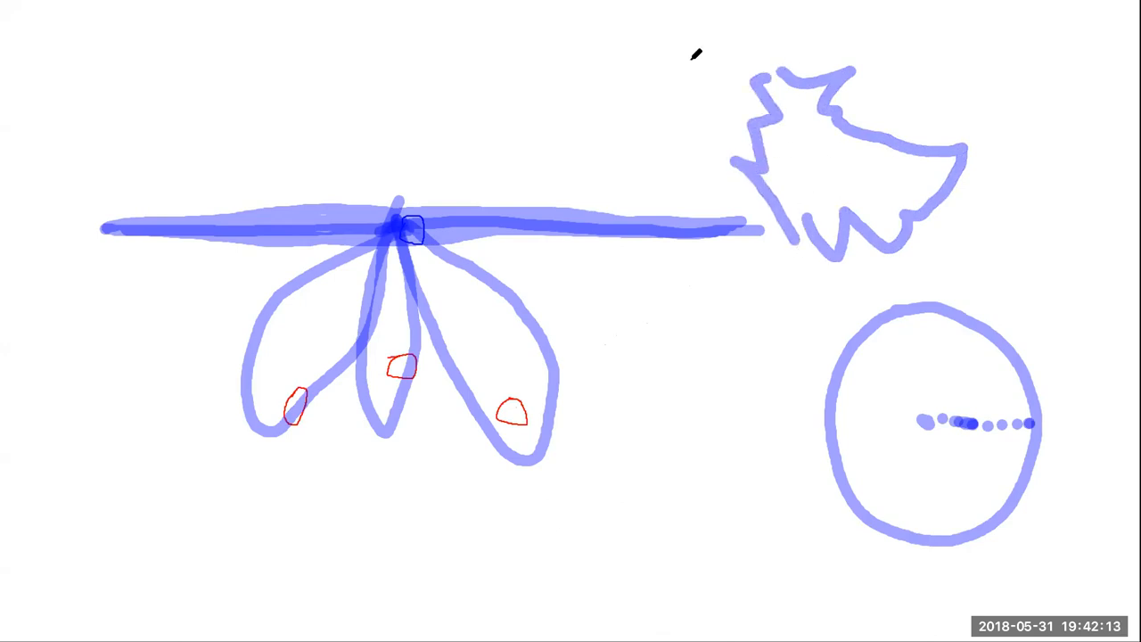
pyautogui.moveTo(176, 376)
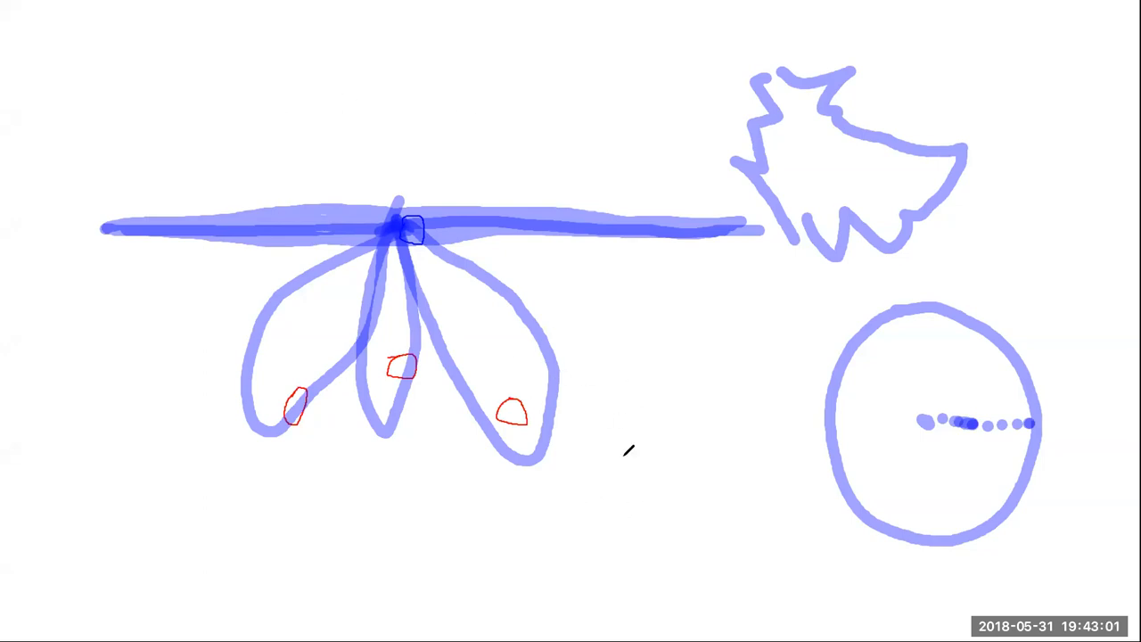
# - Sketch a thin blue bow below the leaves with arrow lines through it
pyautogui.moveTo(616, 423); pyautogui.dragTo(642, 486)
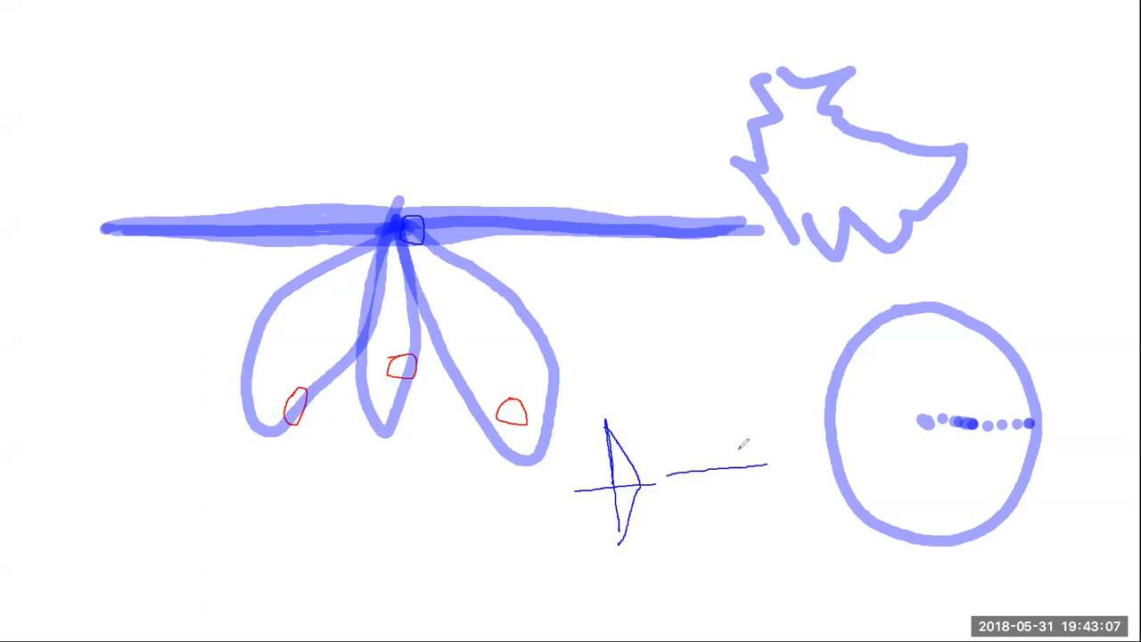
pyautogui.moveTo(695, 477); pyautogui.dragTo(763, 463)
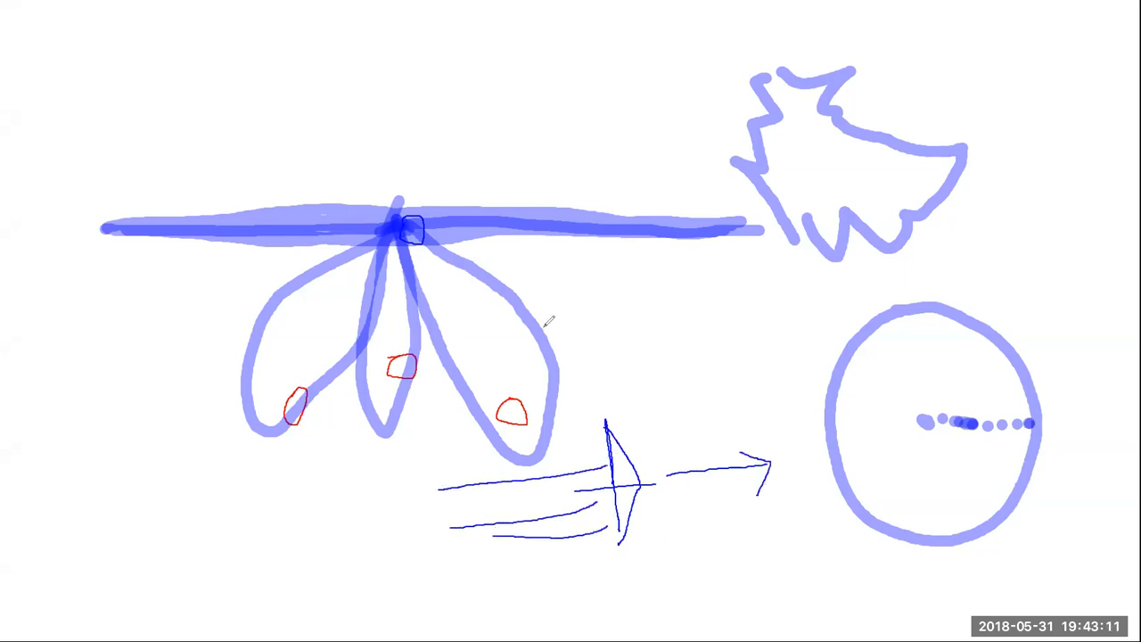
pyautogui.moveTo(656, 469)
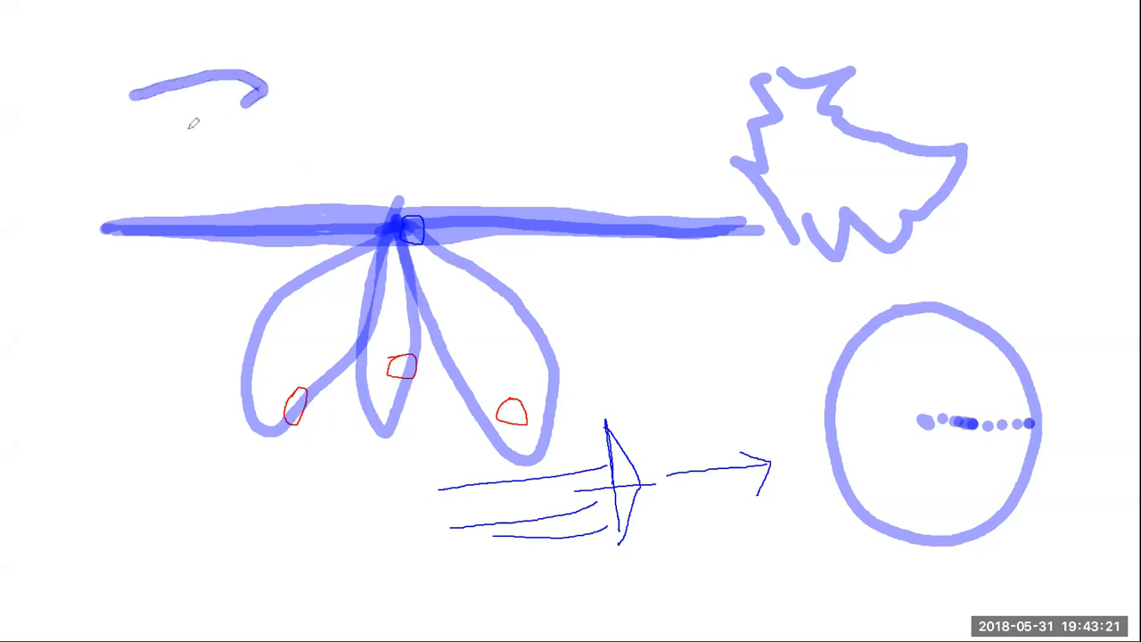
# - Close the top-left blue arc into an oval and draw a red loop labelled A and B
pyautogui.moveTo(258, 102); pyautogui.dragTo(196, 125)
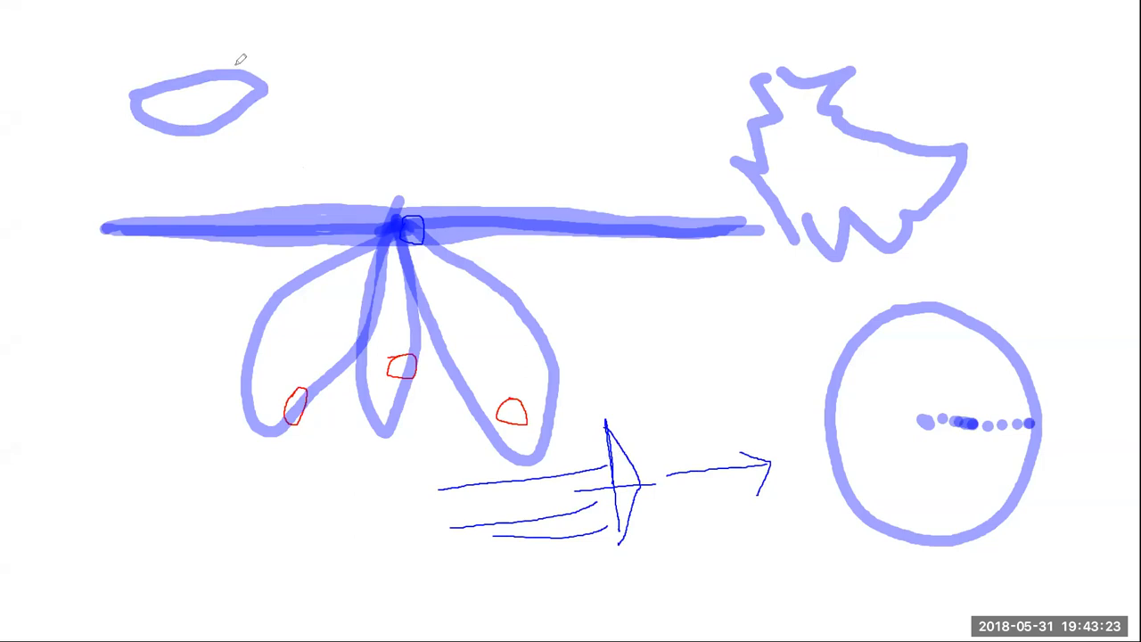
pyautogui.moveTo(237, 71); pyautogui.dragTo(553, 76)
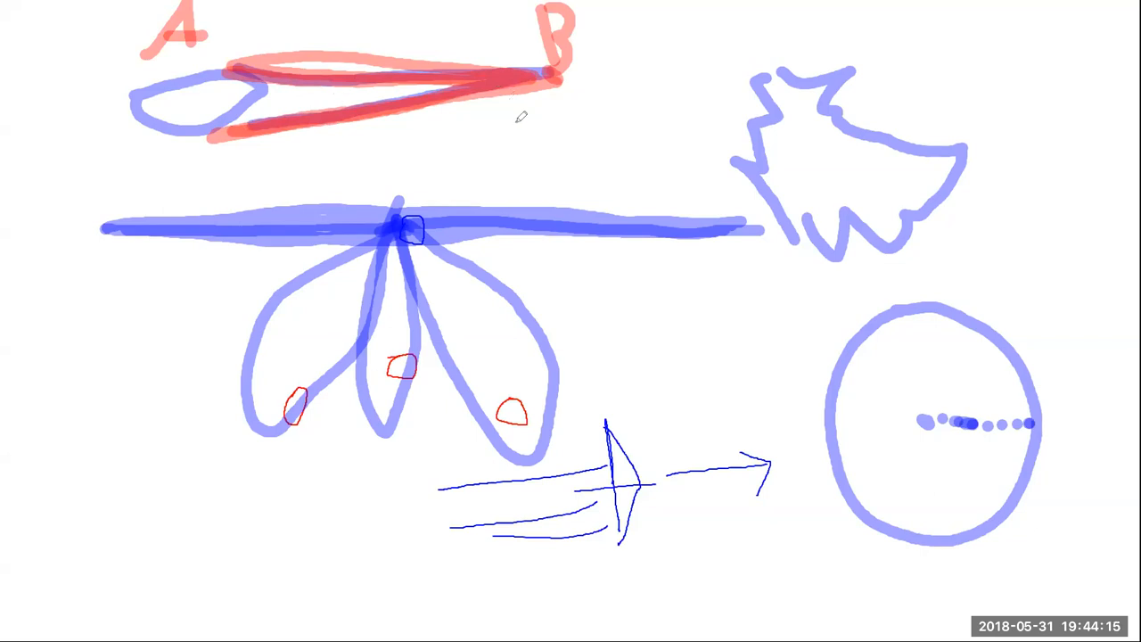
pyautogui.moveTo(660, 568)
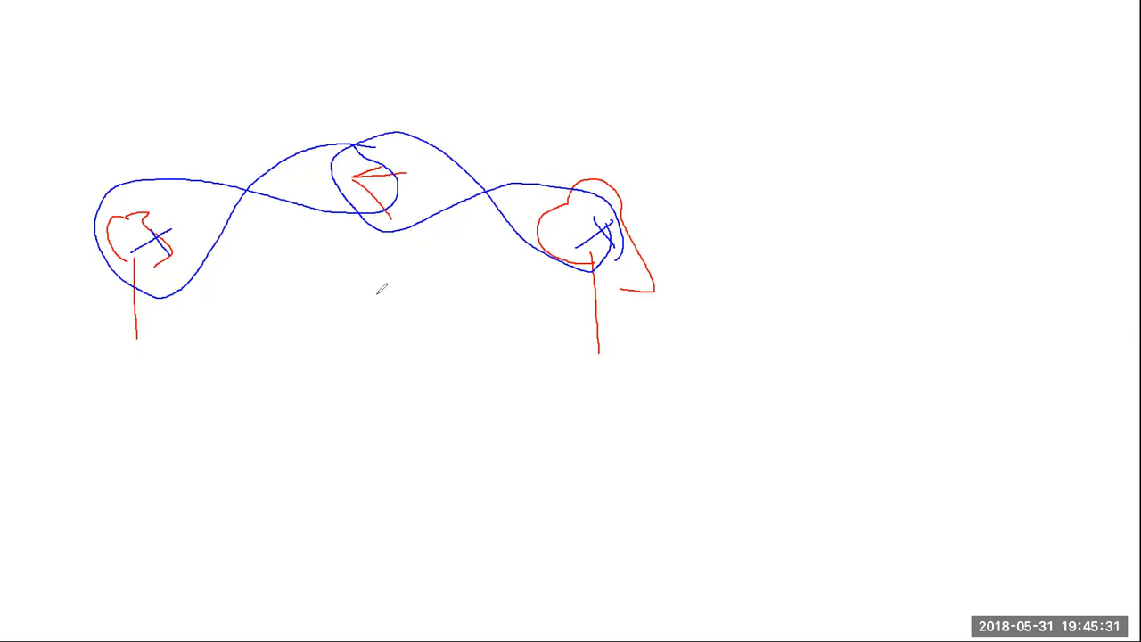
pyautogui.moveTo(453, 321)
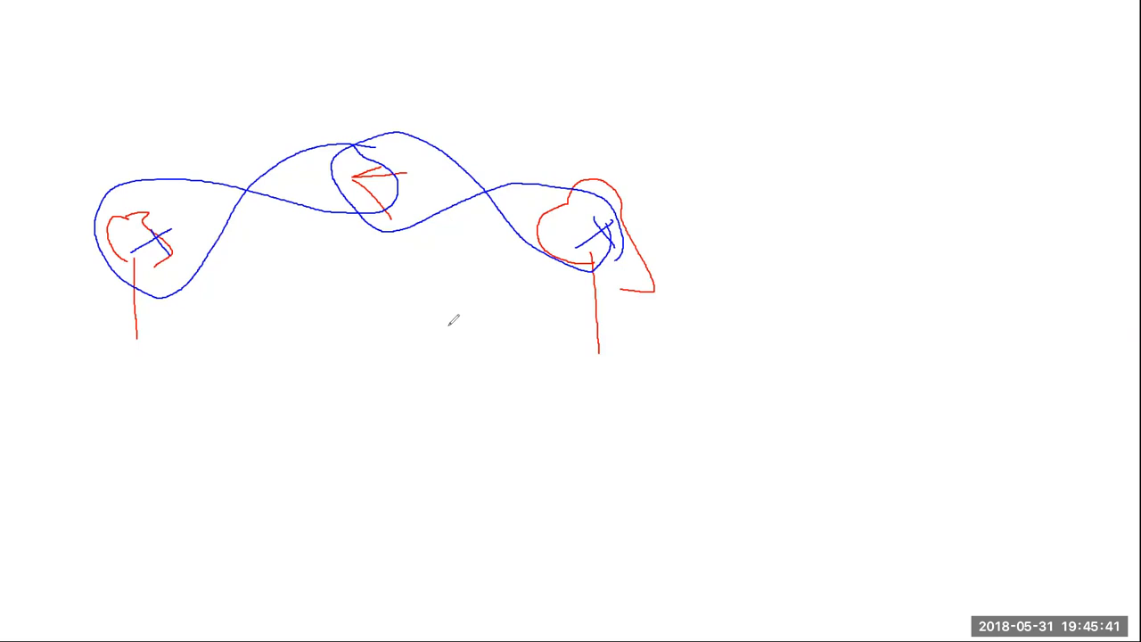
pyautogui.moveTo(454, 319)
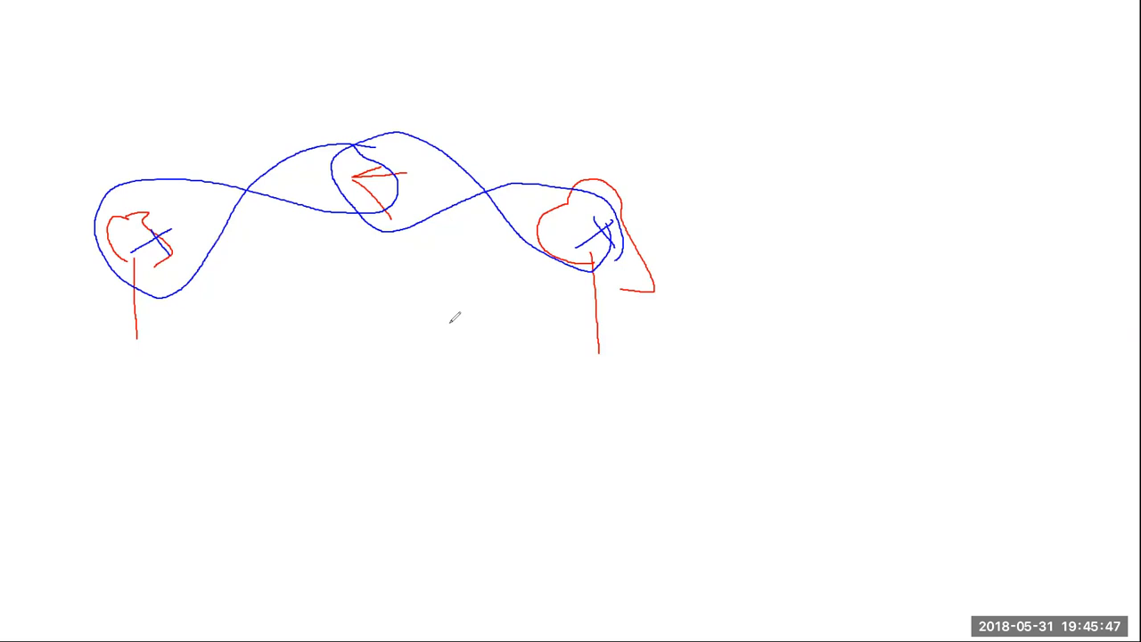
pyautogui.moveTo(452, 312)
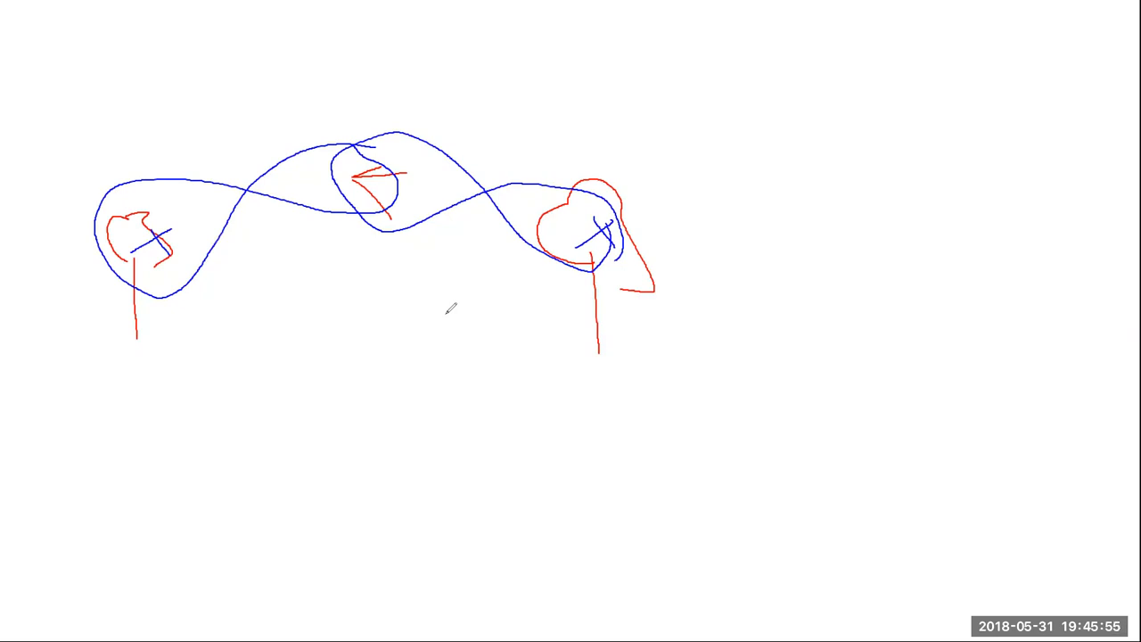
pyautogui.moveTo(496, 314)
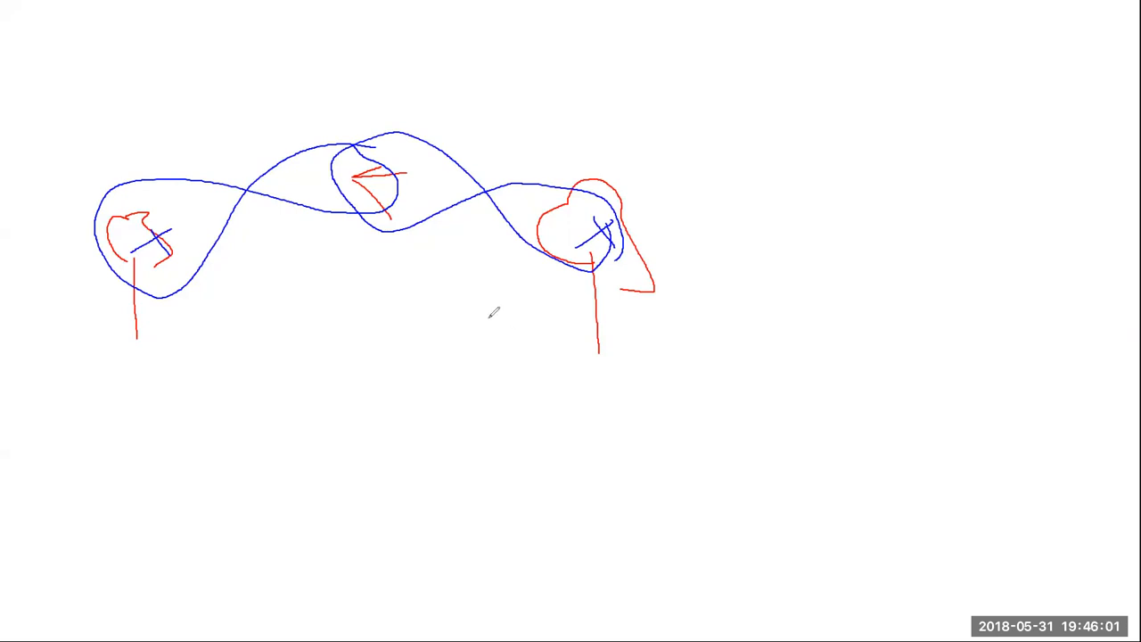
pyautogui.moveTo(800, 212)
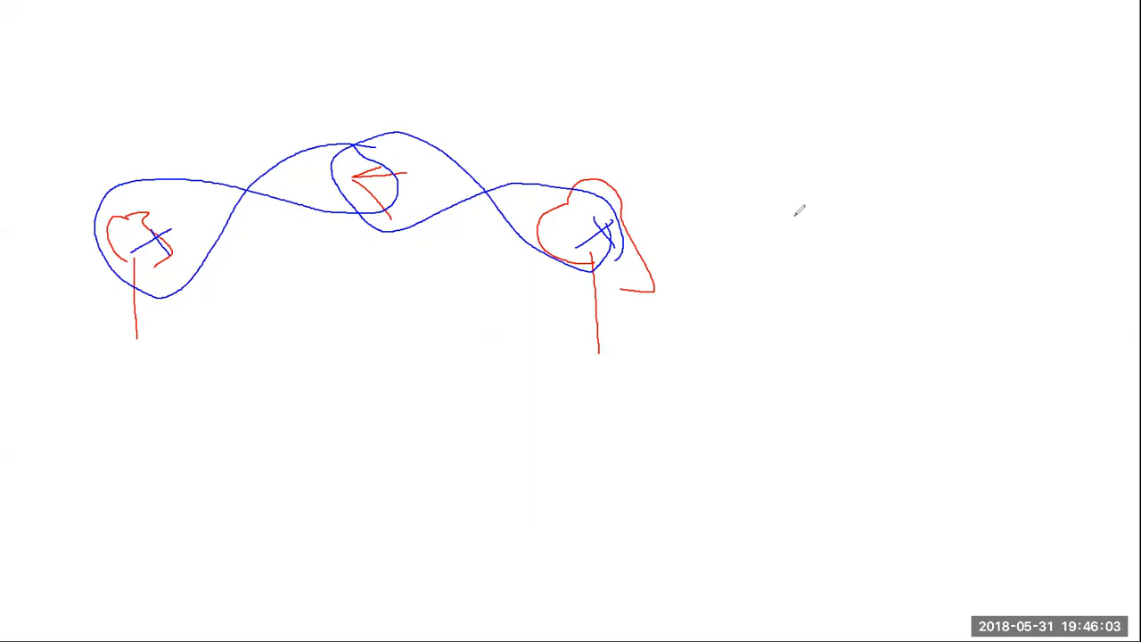
pyautogui.moveTo(851, 140)
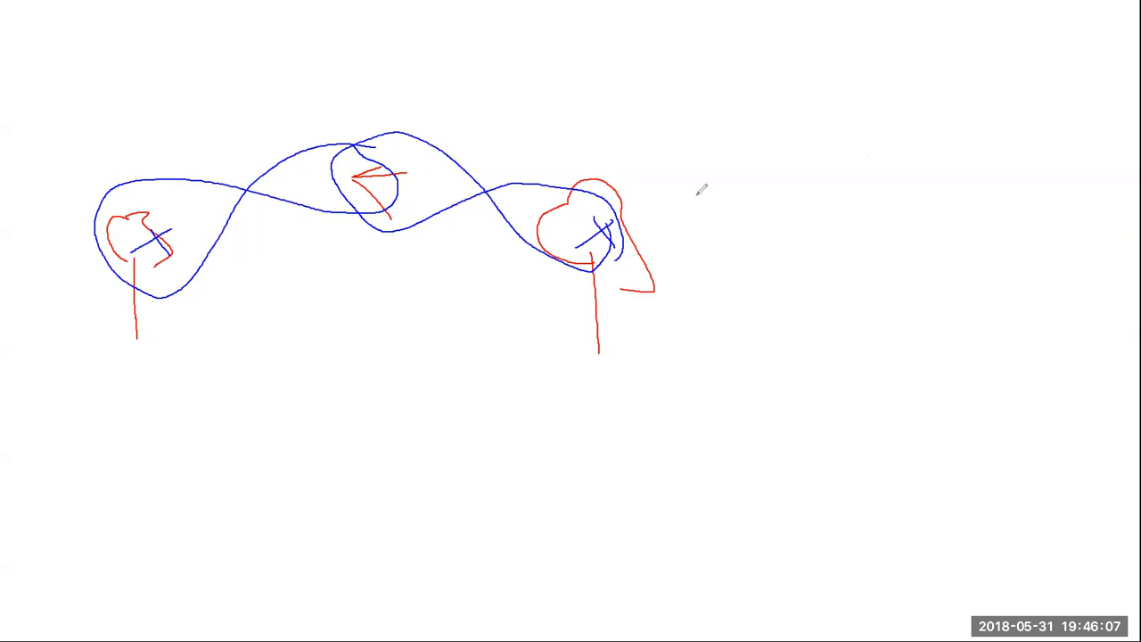
# - Draw a thin blue circle beside the wavy curve and mark its centre point
pyautogui.moveTo(861, 147); pyautogui.dragTo(869, 241)
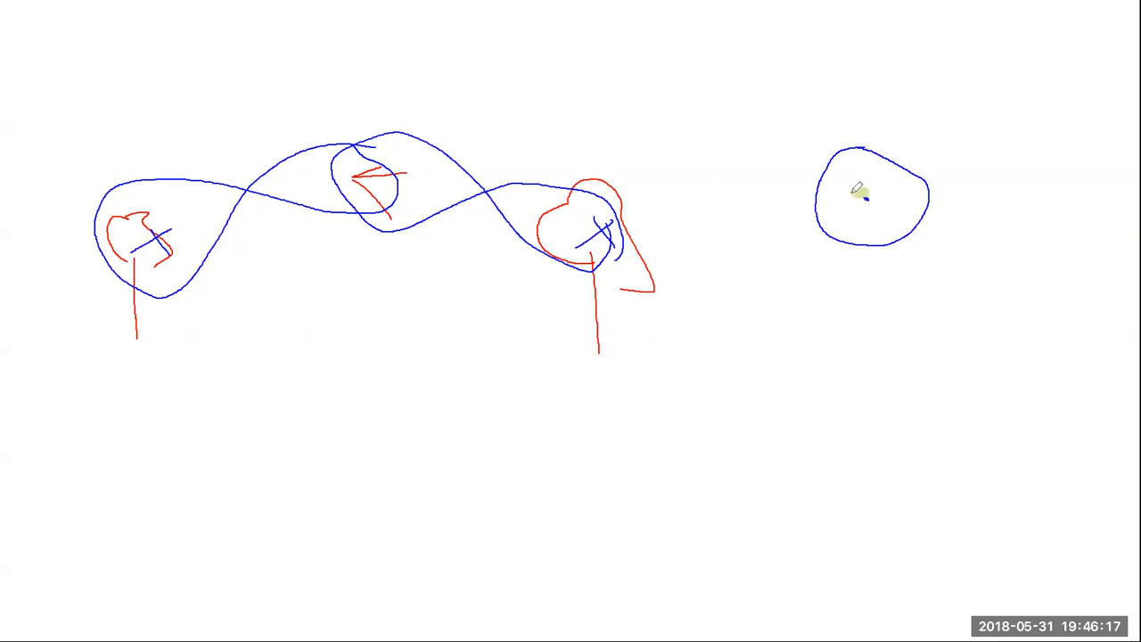
pyautogui.click(863, 198)
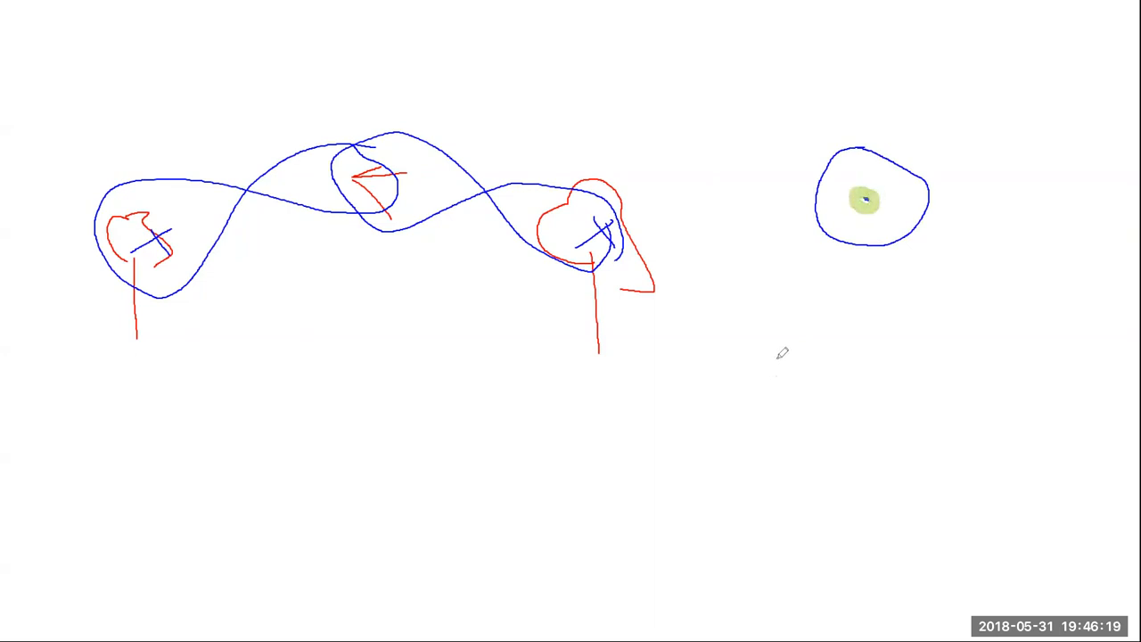
pyautogui.moveTo(640, 42)
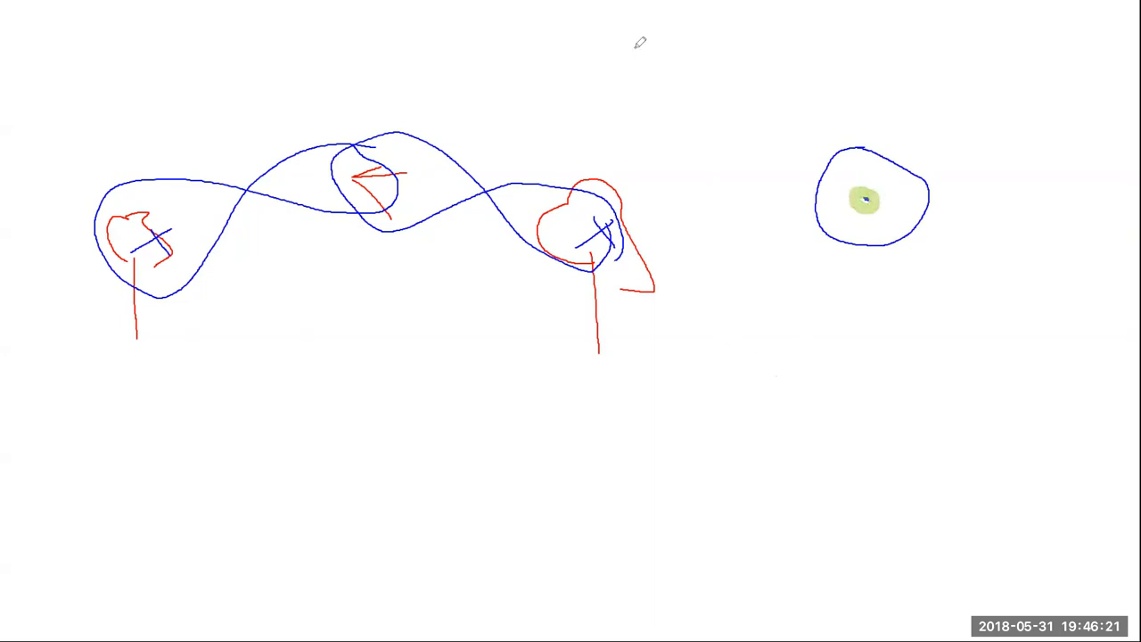
pyautogui.moveTo(847, 179)
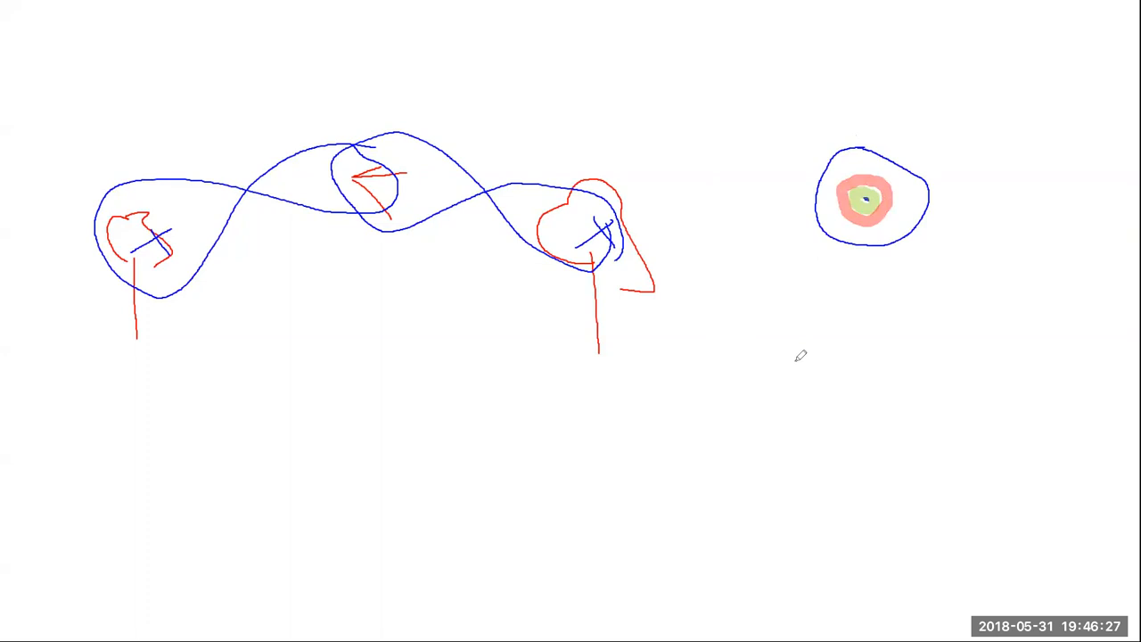
pyautogui.moveTo(855, 363)
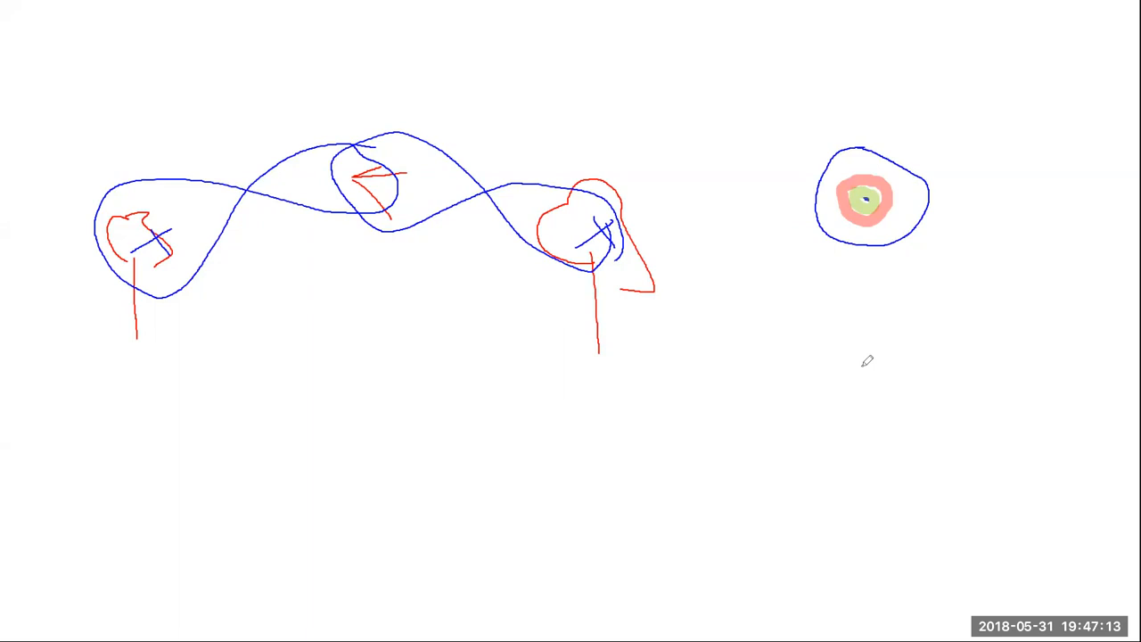
pyautogui.moveTo(949, 359)
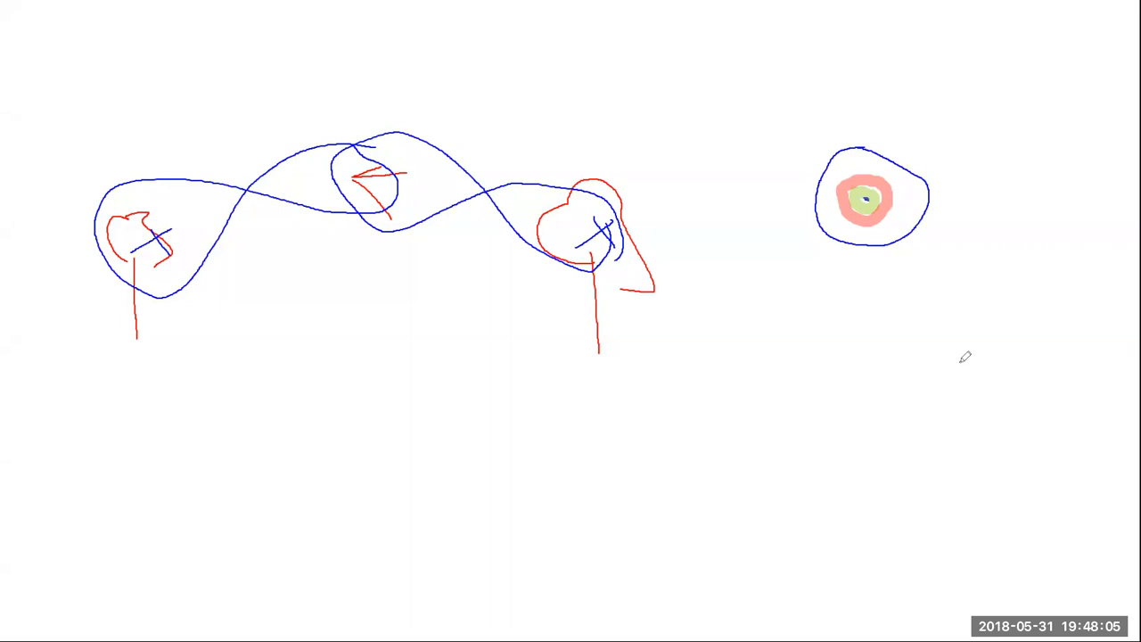
pyautogui.moveTo(936, 357)
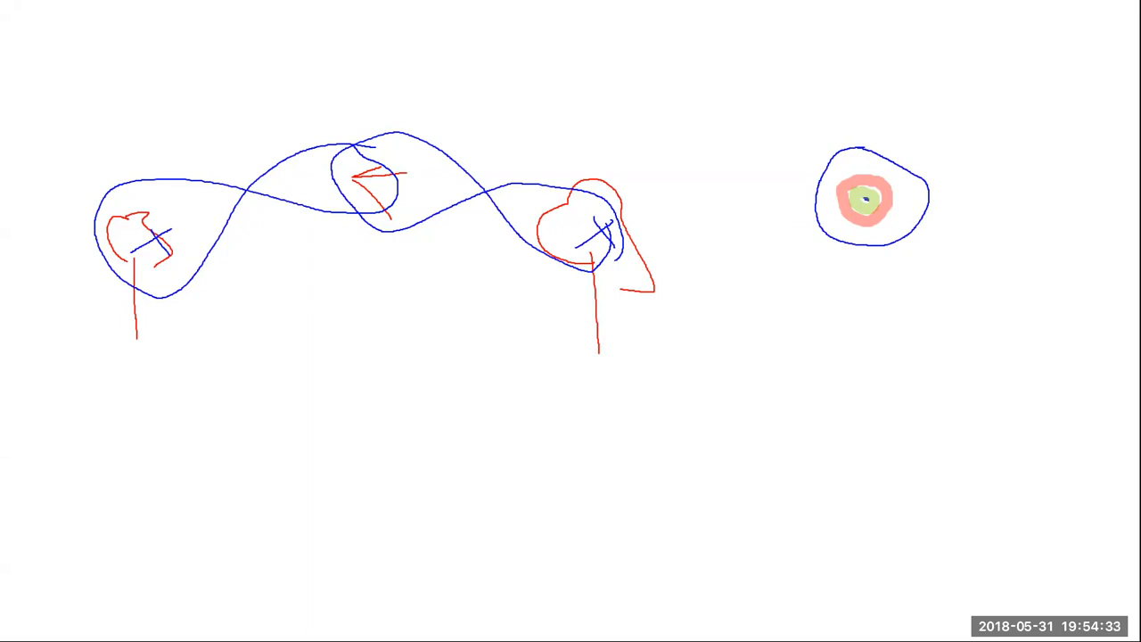
pyautogui.moveTo(620, 489)
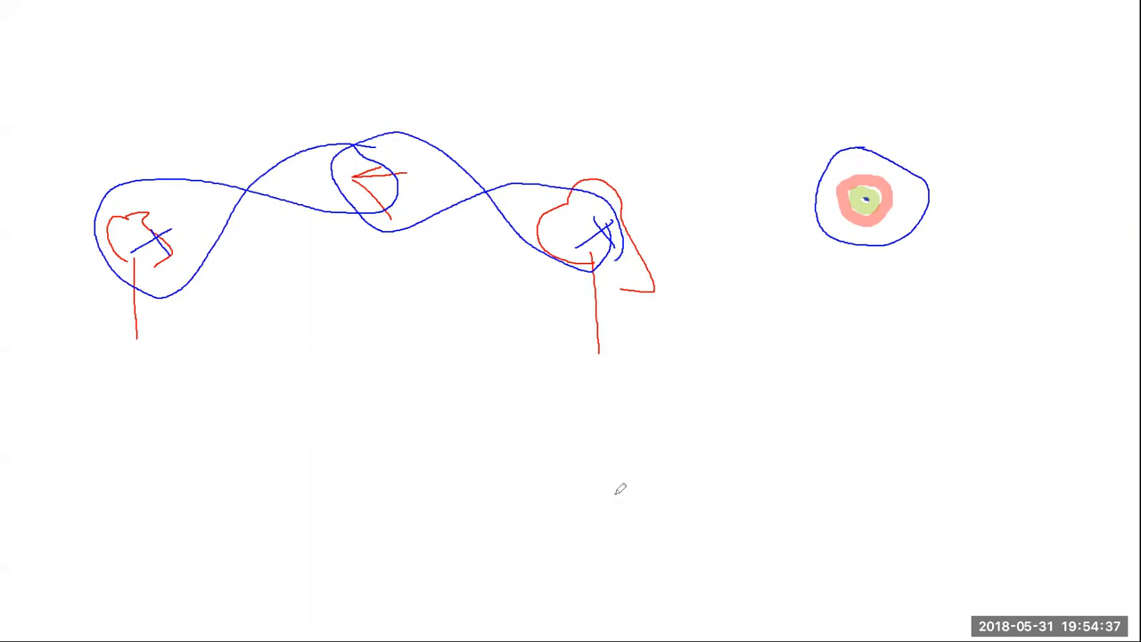
pyautogui.moveTo(620, 479)
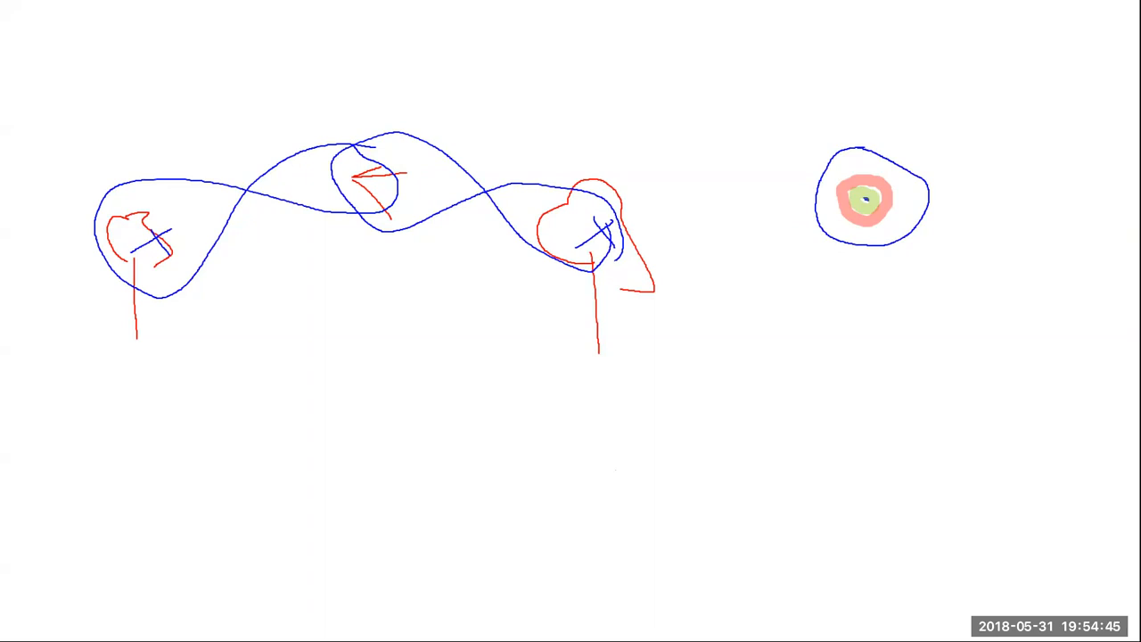
pyautogui.moveTo(477, 367)
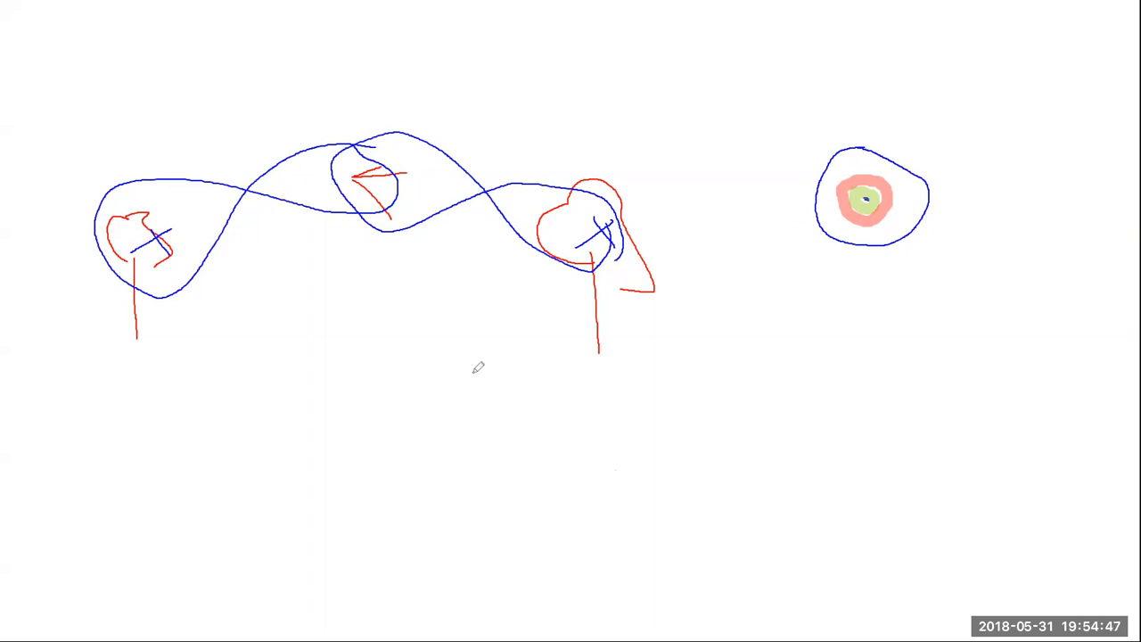
pyautogui.moveTo(473, 411)
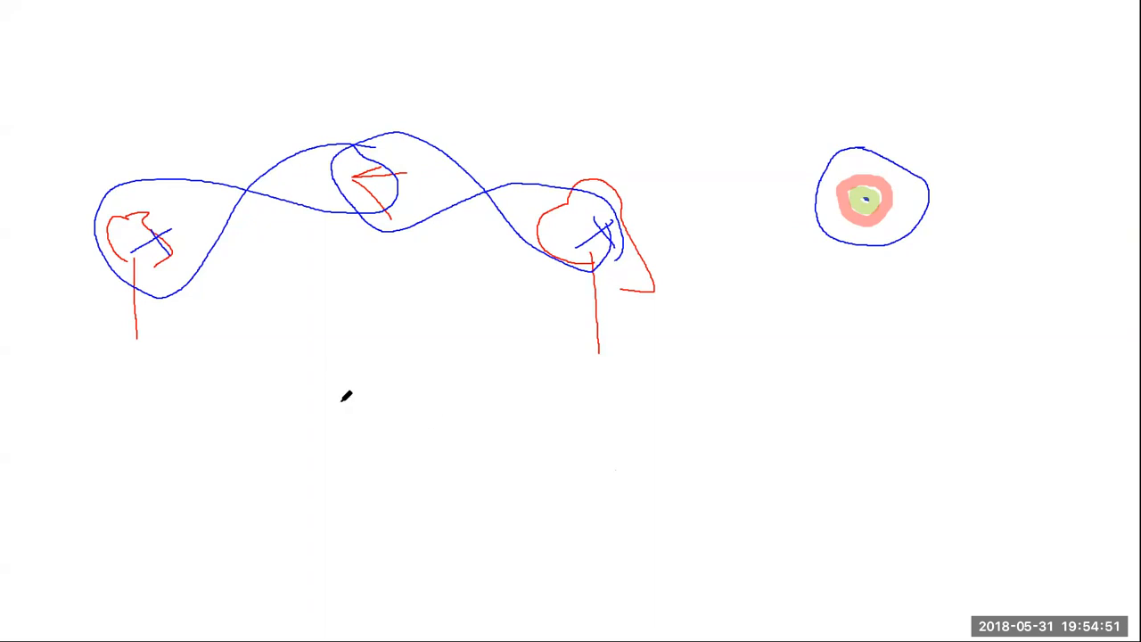
pyautogui.moveTo(540, 384)
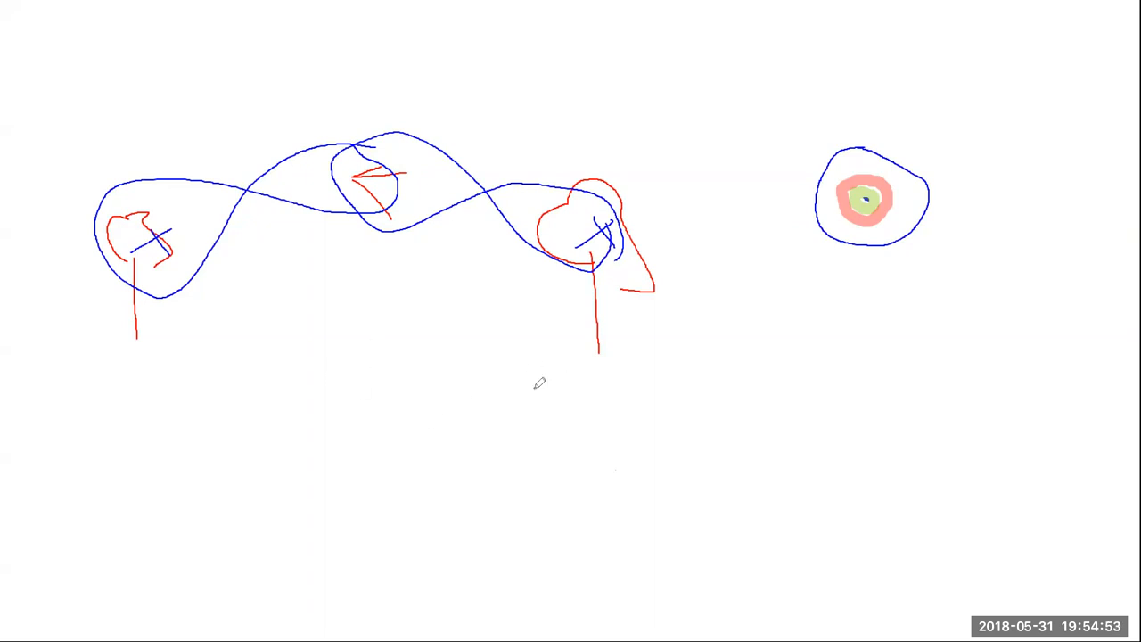
pyautogui.moveTo(468, 343)
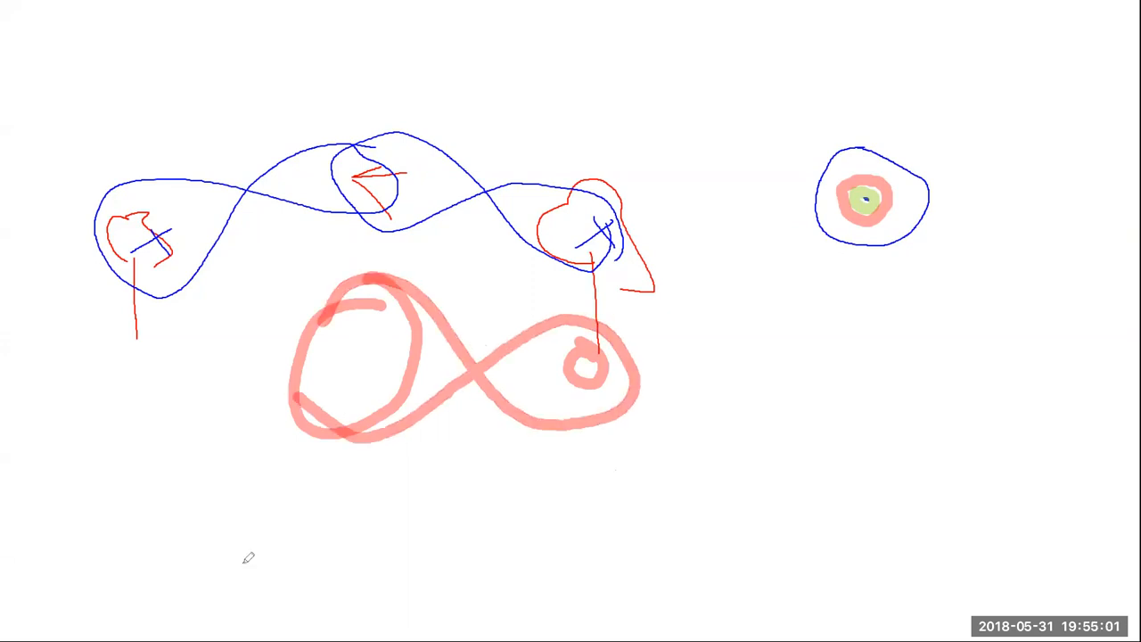
pyautogui.moveTo(339, 348)
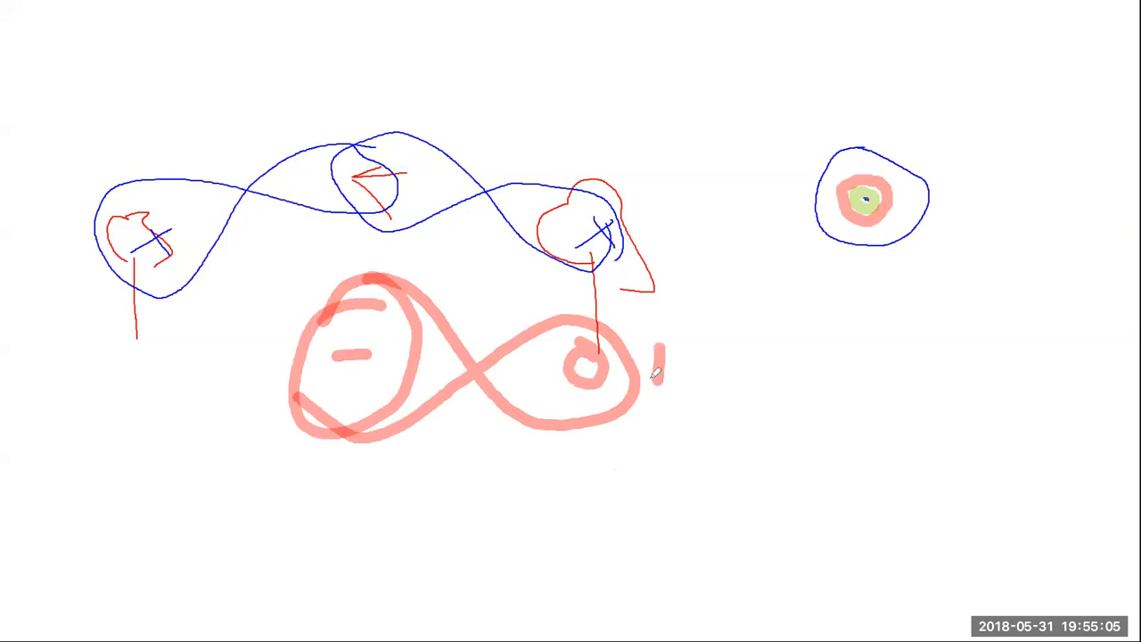
# - Draw a pink plus sign to the right of the figure-eight
pyautogui.moveTo(642, 370); pyautogui.dragTo(704, 370)
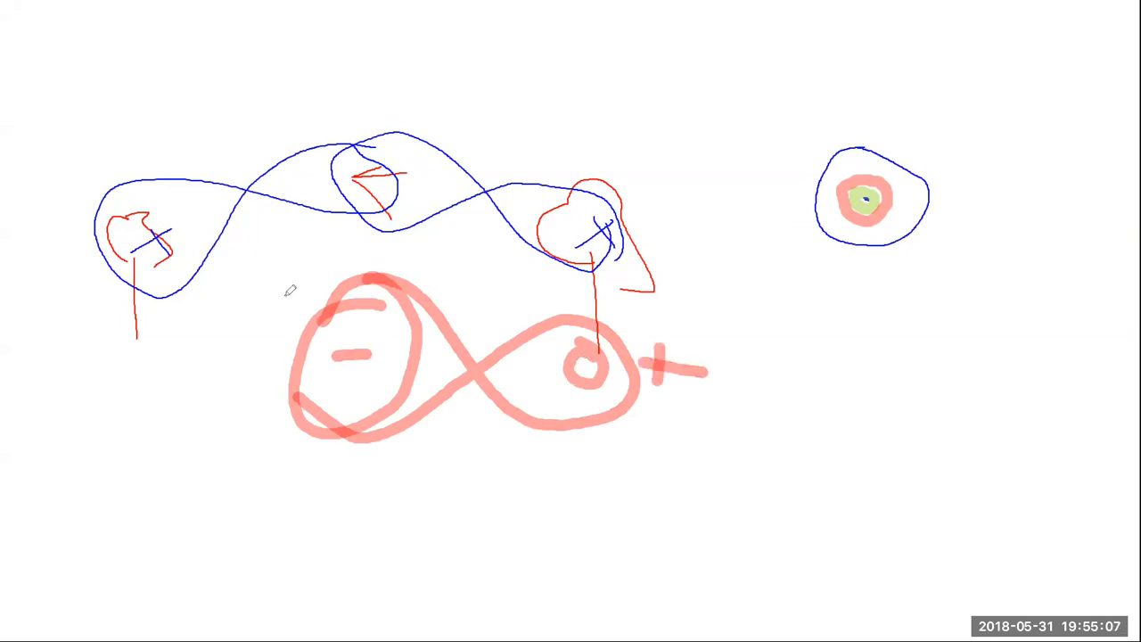
pyautogui.moveTo(544, 489)
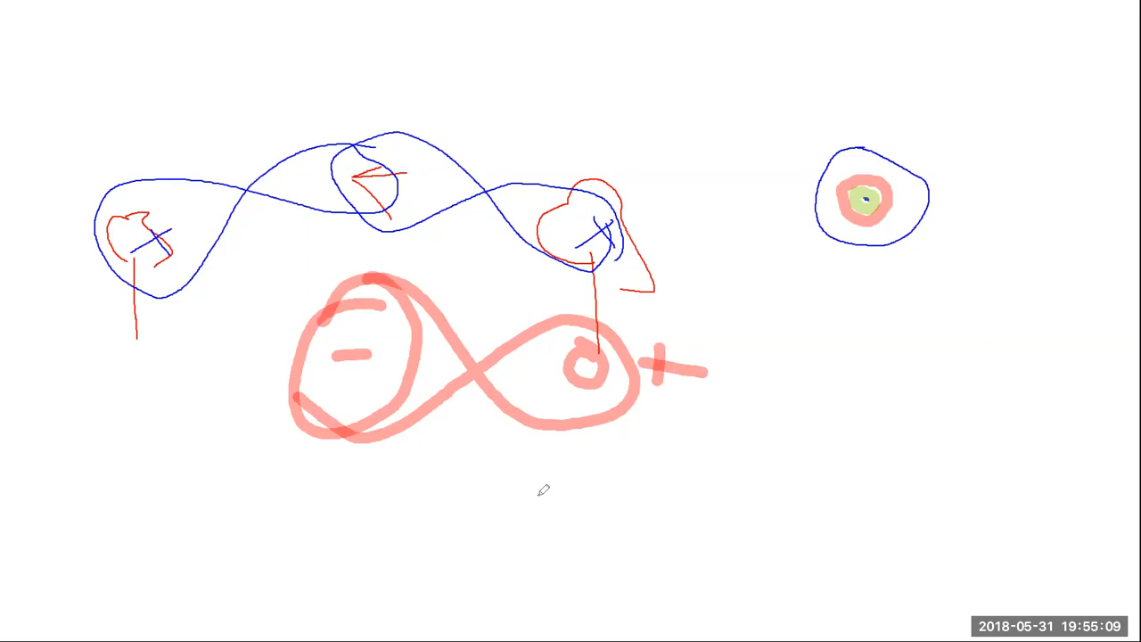
pyautogui.moveTo(941, 433)
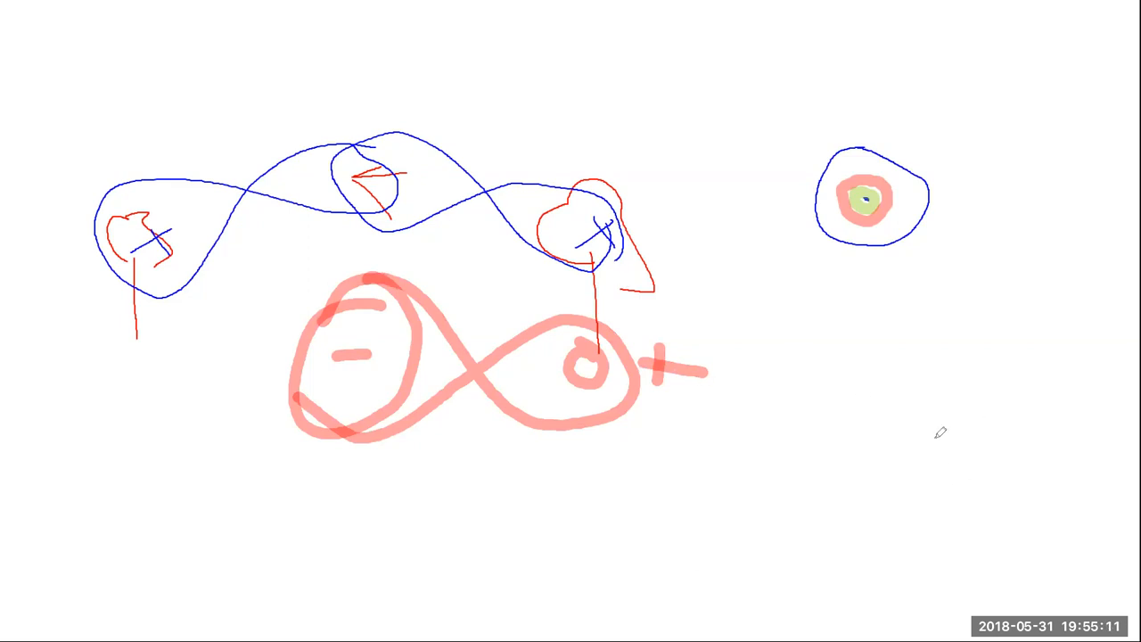
pyautogui.moveTo(975, 449)
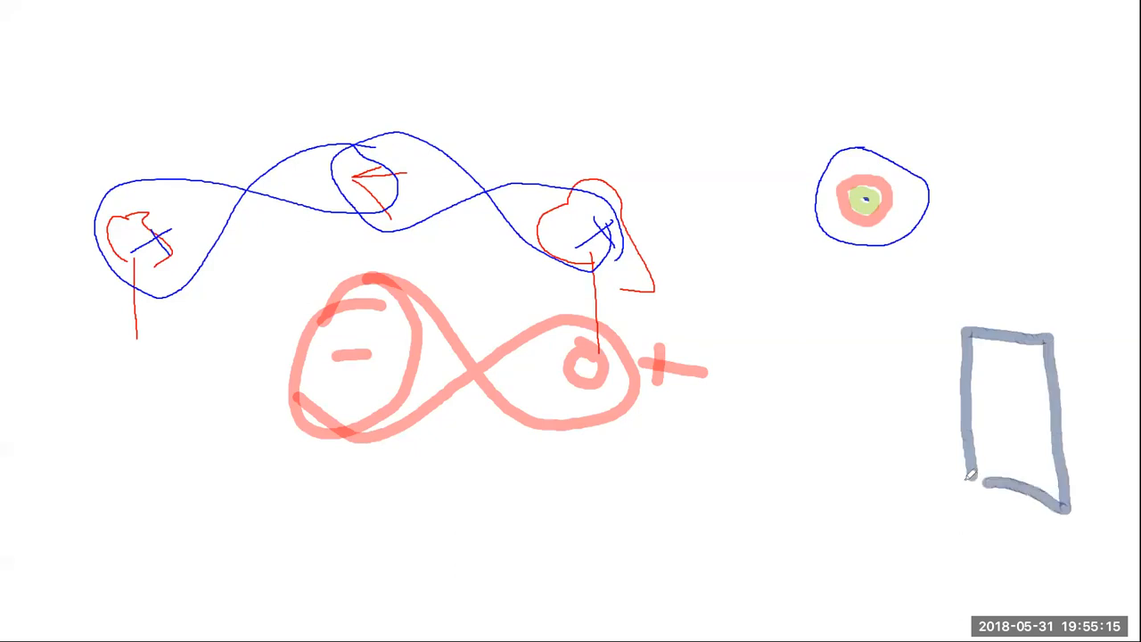
# - Draw a large grey oval around the grey rectangle
pyautogui.moveTo(905, 320); pyautogui.dragTo(1043, 258)
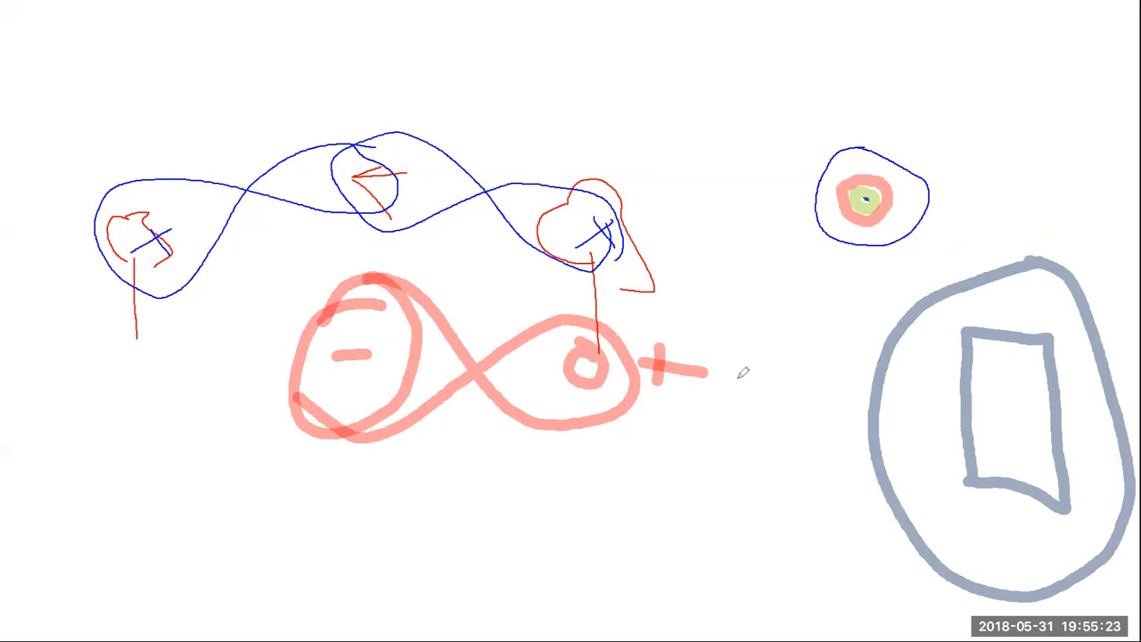
pyautogui.moveTo(714, 408)
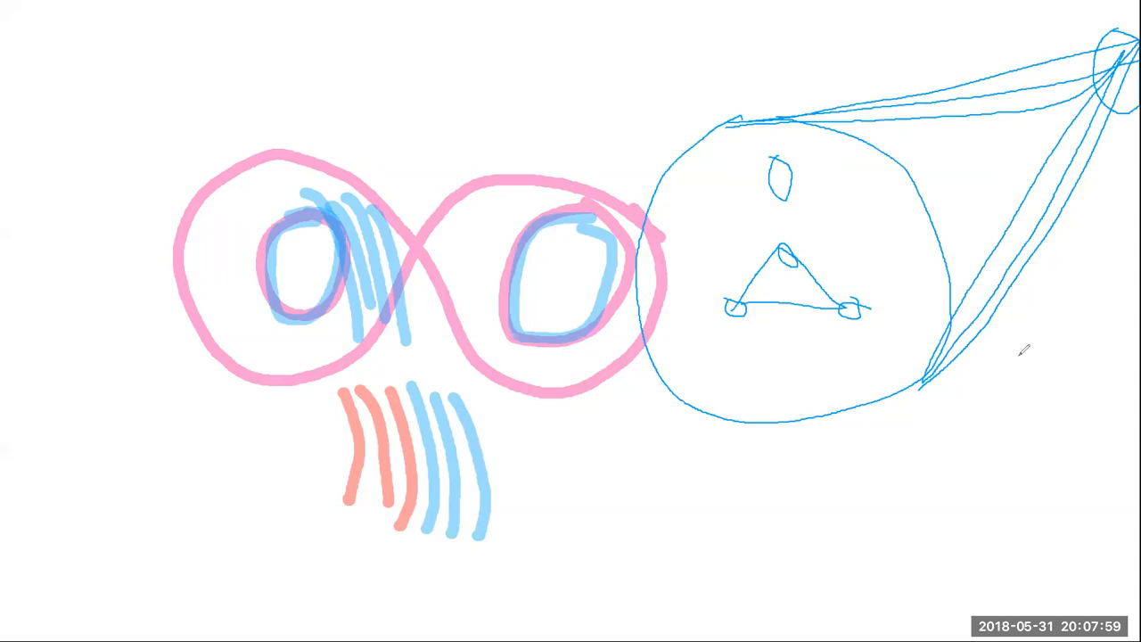
pyautogui.moveTo(652, 455)
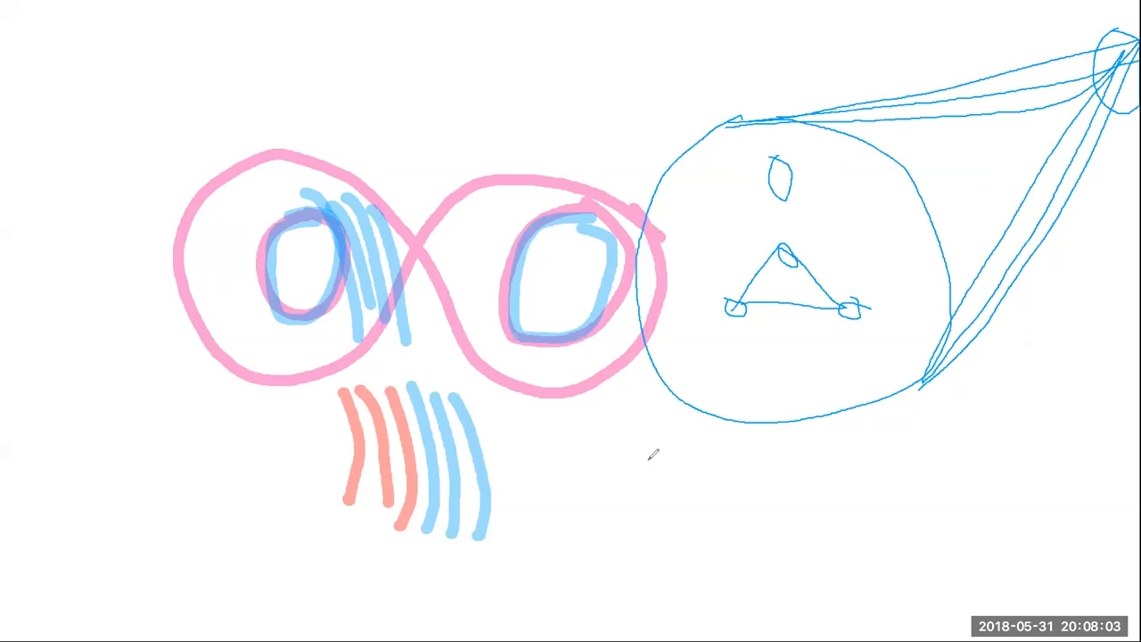
pyautogui.moveTo(624, 424)
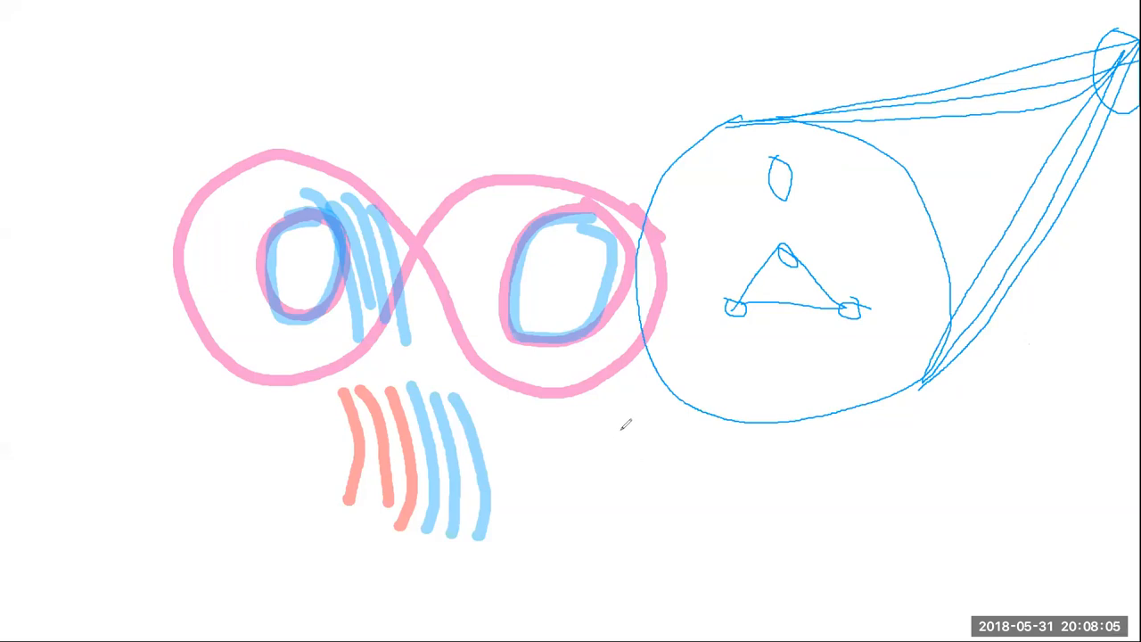